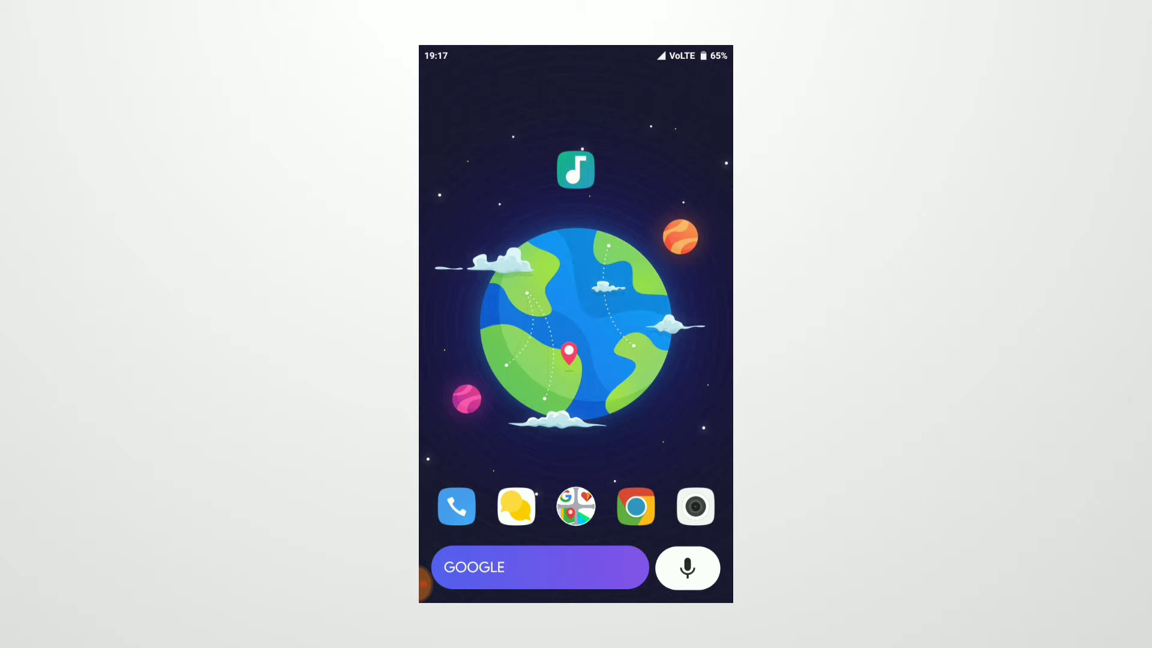
Launch Retro Music Player from the launcher and scroll its Home screen.
{"action": "left_click", "coordinate": [575, 169]}
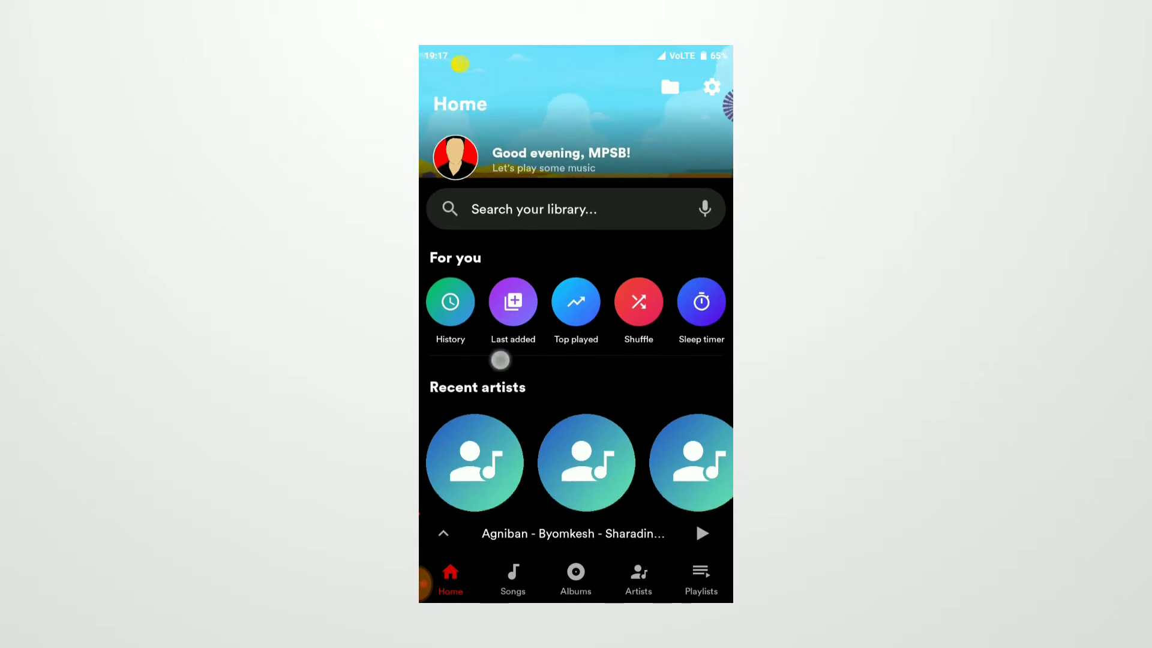
{"action": "scroll", "scroll_direction": "down", "scroll_amount": 3}
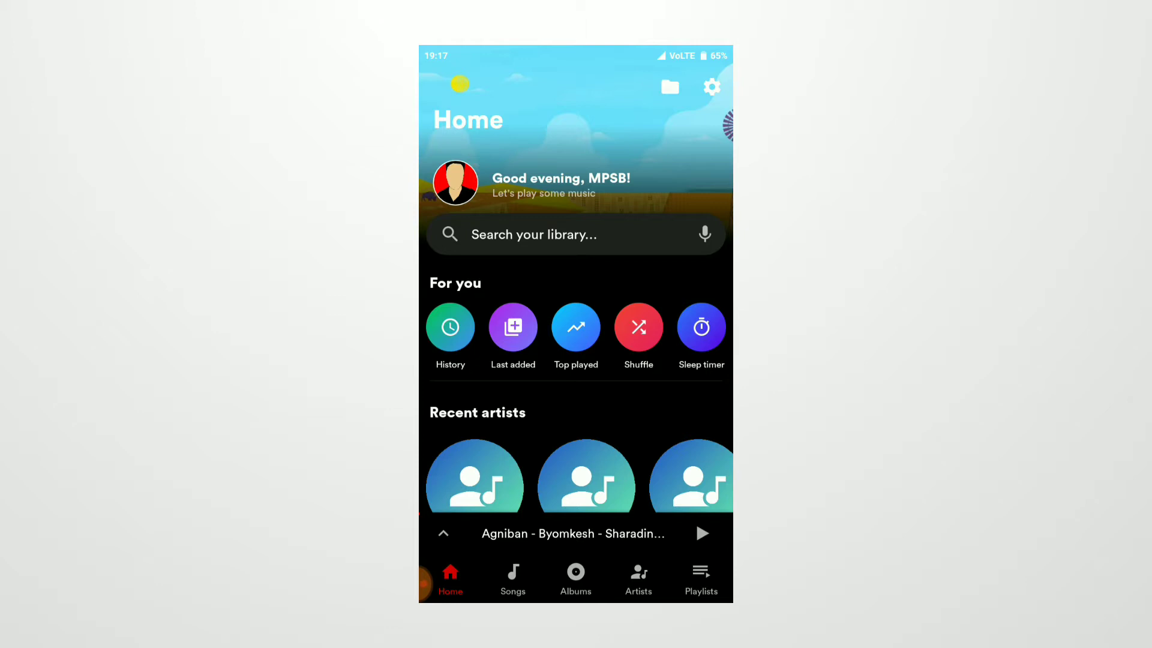
{"action": "left_click", "coordinate": [455, 182]}
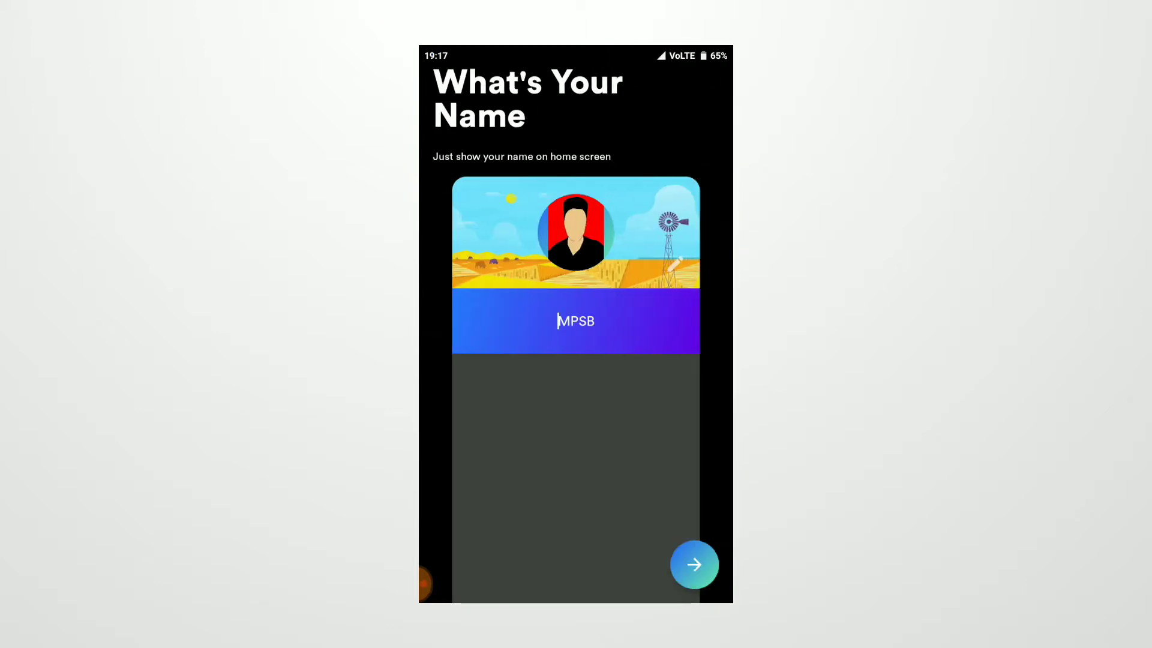
{"action": "left_click", "coordinate": [692, 564]}
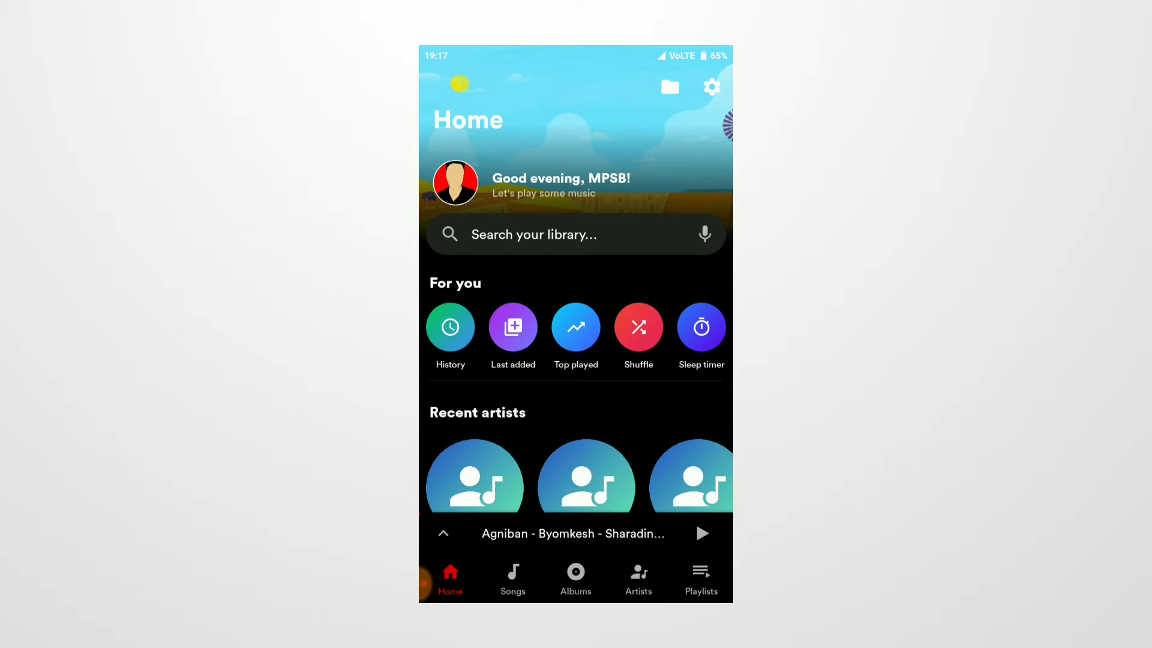
{"action": "left_click", "coordinate": [450, 326]}
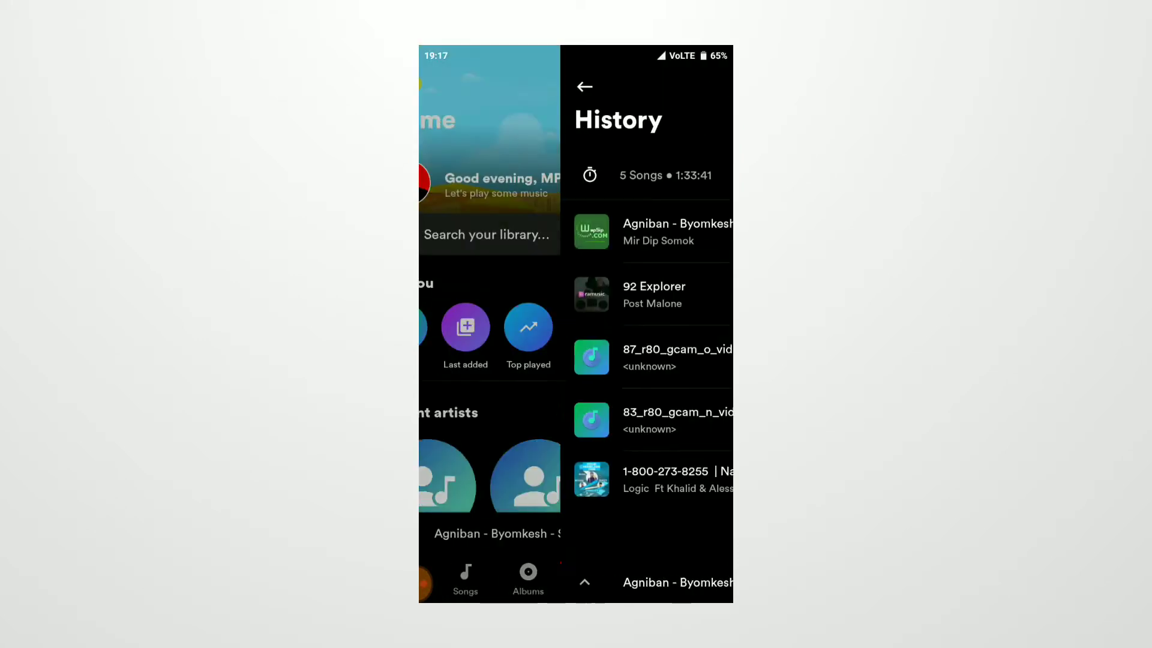
{"action": "left_click", "coordinate": [466, 327]}
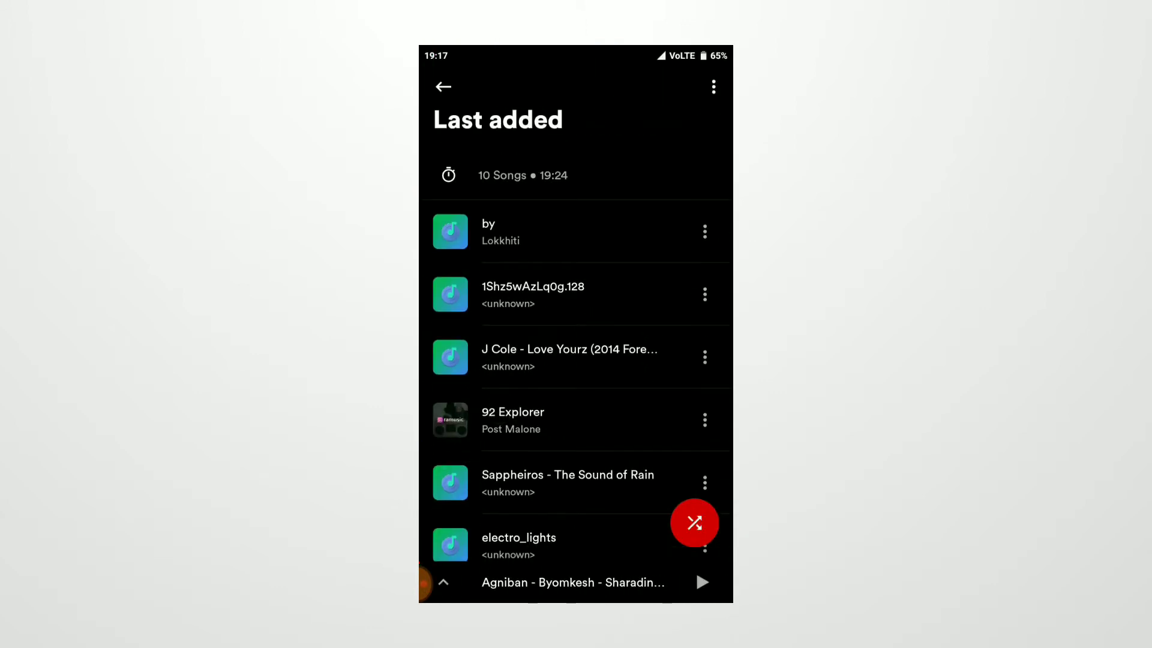
{"action": "left_click", "coordinate": [443, 86]}
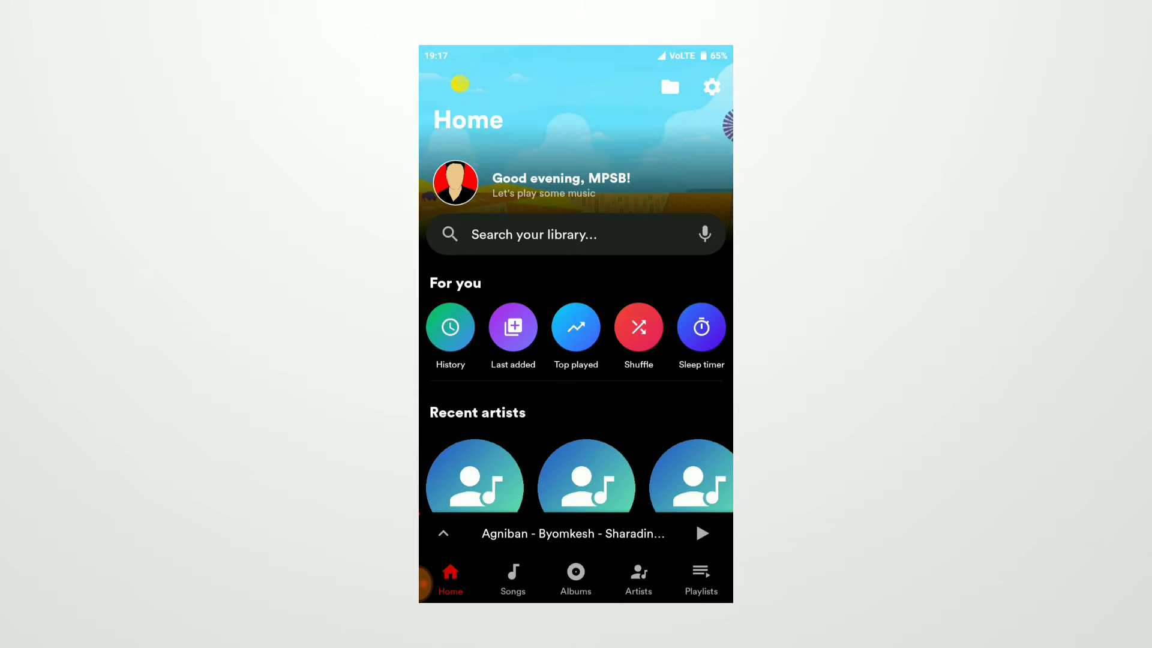
{"action": "left_click", "coordinate": [575, 326]}
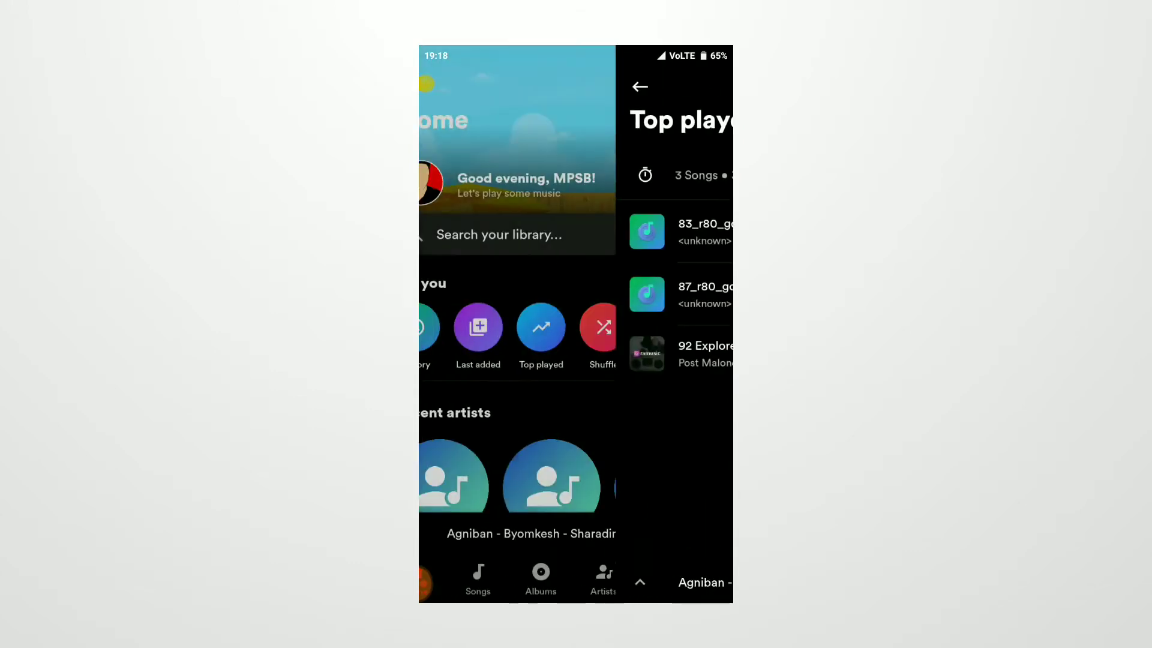
{"action": "left_click", "coordinate": [640, 86]}
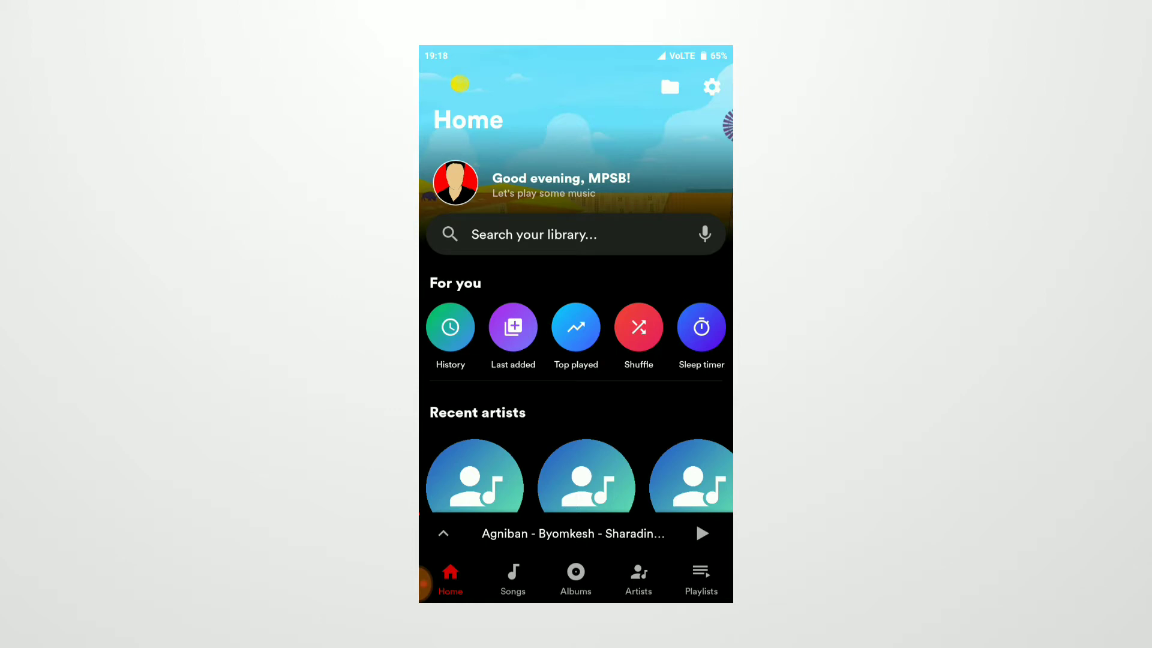
Scroll Home past recent and top sections, then show the Songs library list.
{"action": "scroll", "scroll_direction": "down", "scroll_amount": 3}
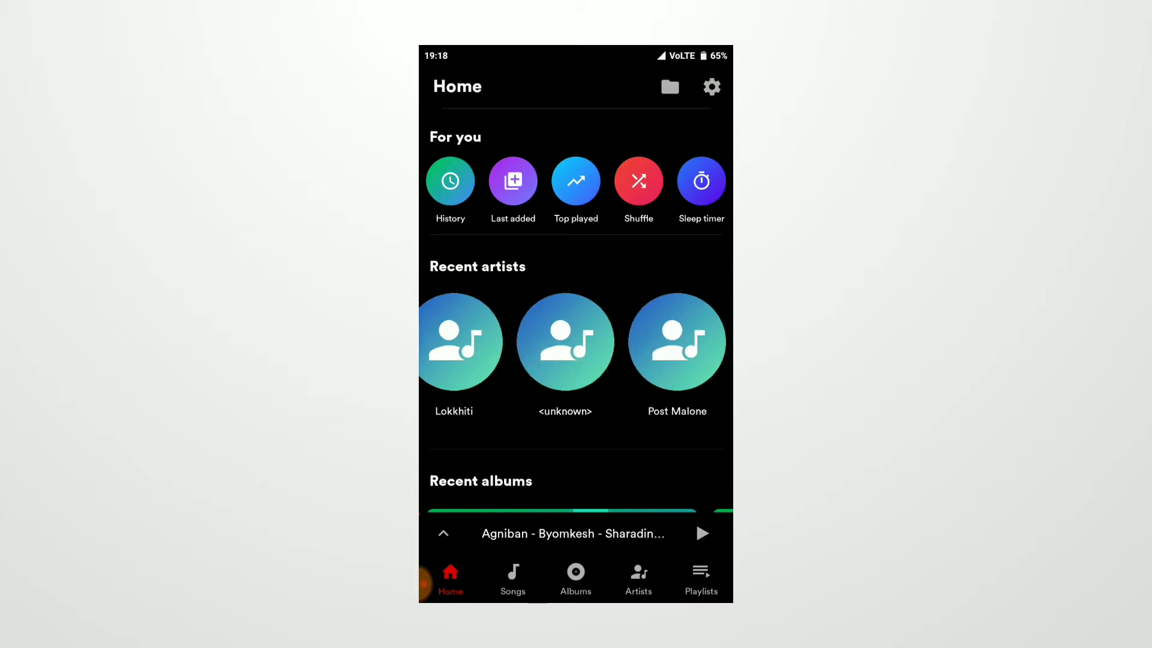
{"action": "scroll", "scroll_direction": "down", "scroll_amount": 3}
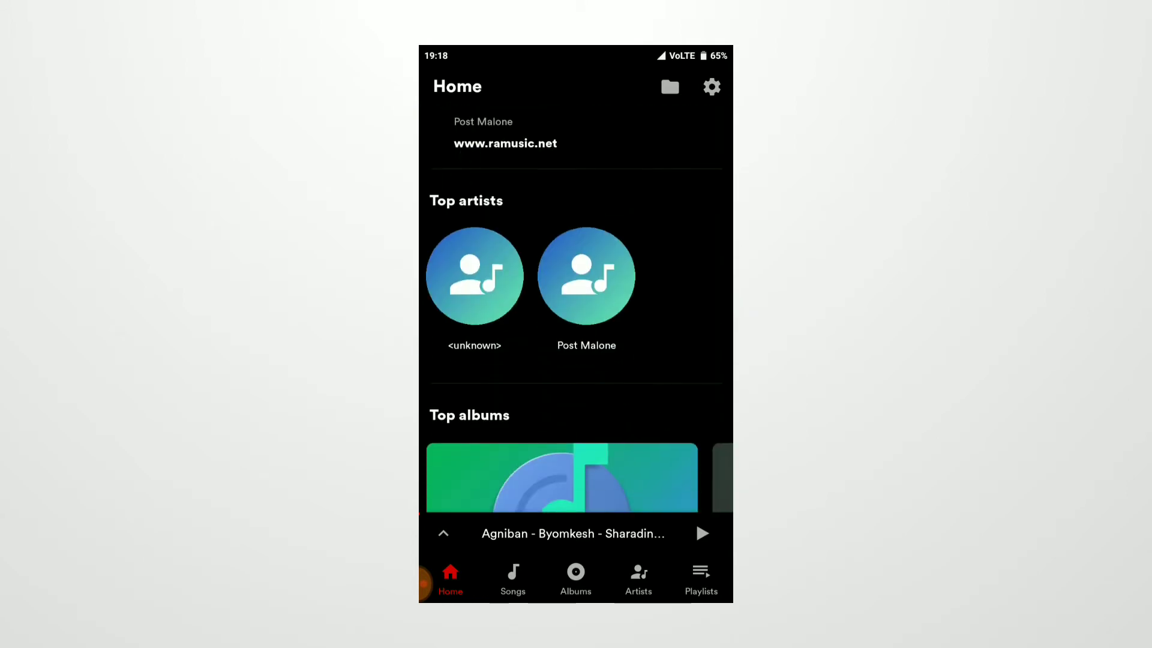
{"action": "scroll", "scroll_direction": "down", "scroll_amount": 3}
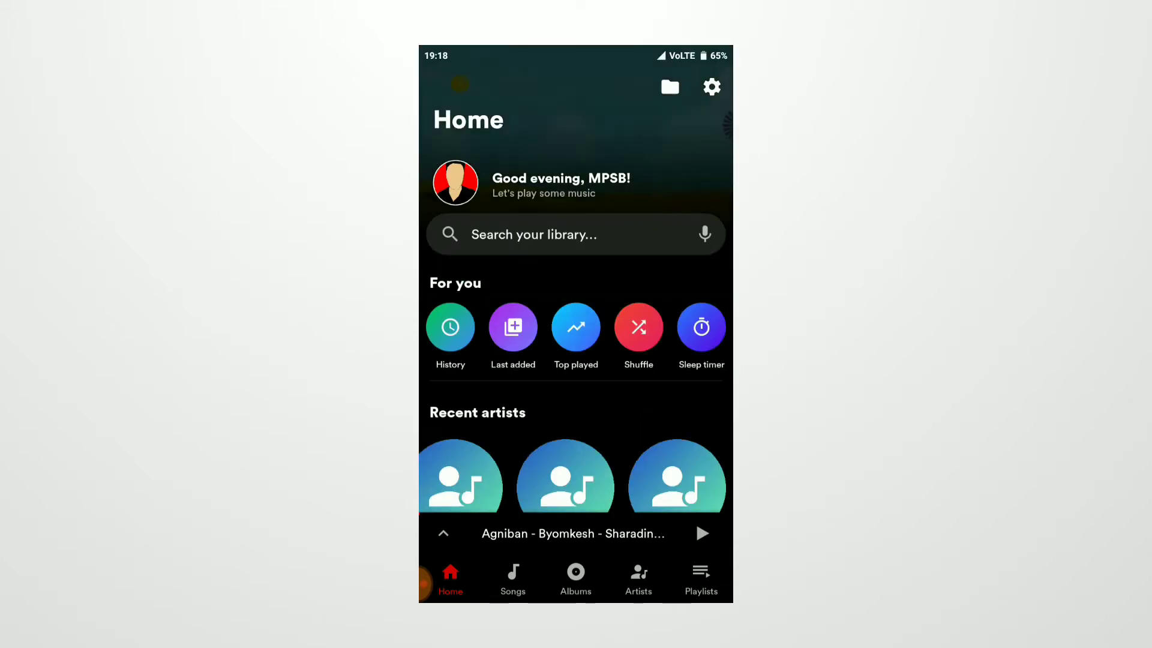
{"action": "left_click", "coordinate": [512, 578]}
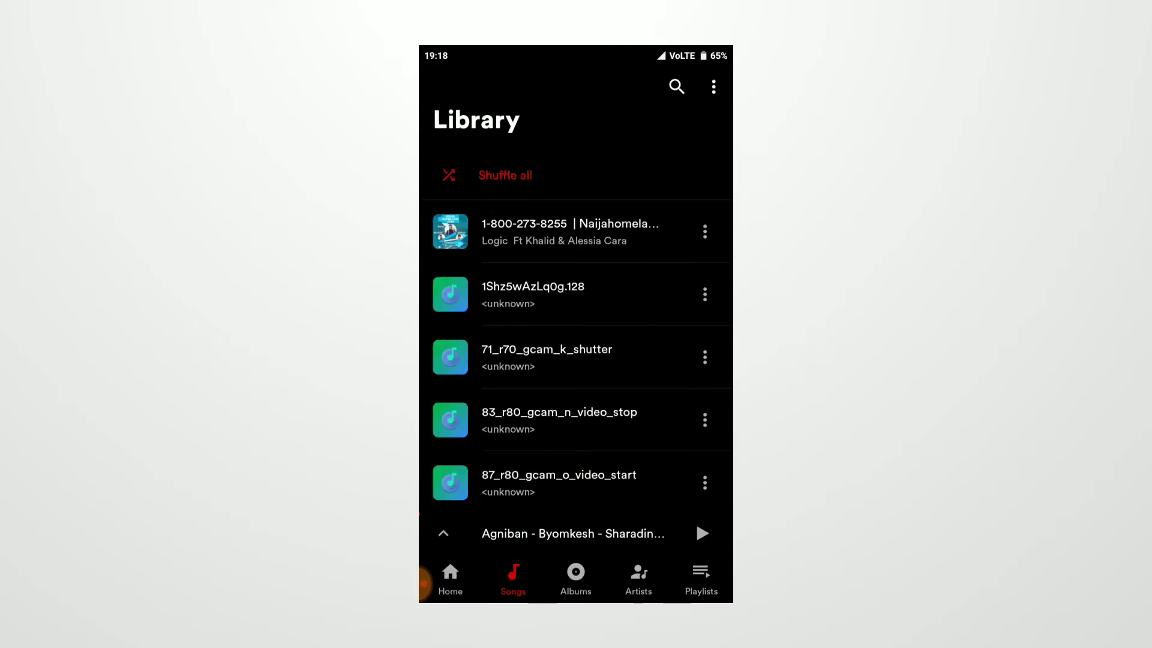
Browse the Albums grid, scrolling up and down through it.
{"action": "left_click", "coordinate": [575, 578]}
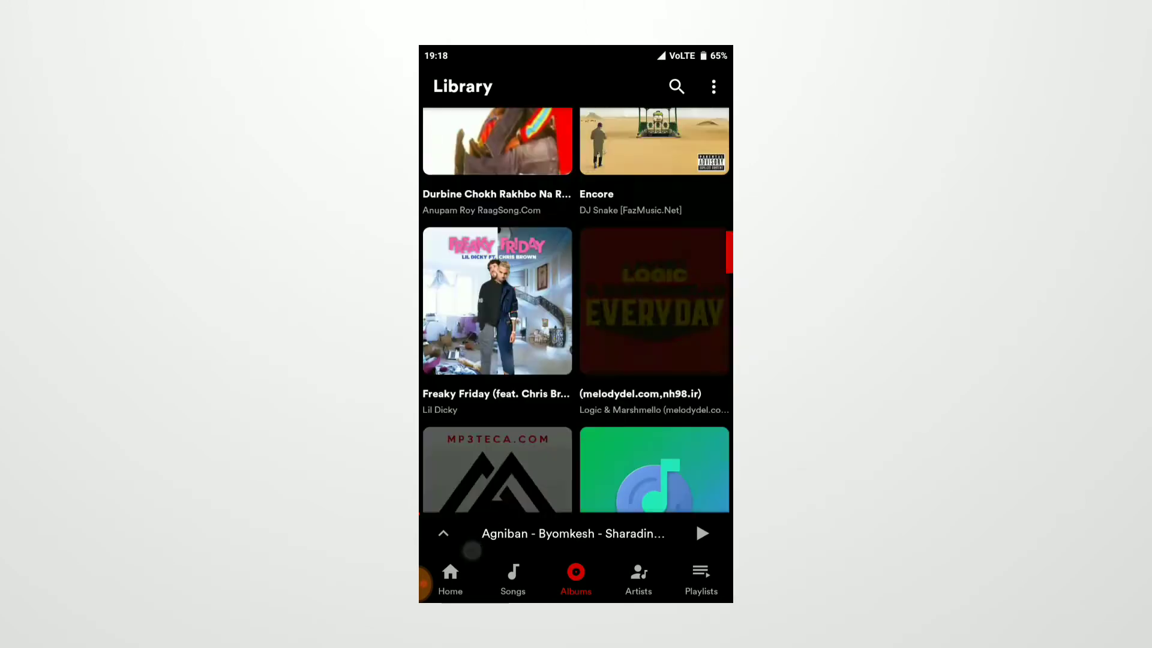
{"action": "scroll", "scroll_direction": "up", "scroll_amount": 3}
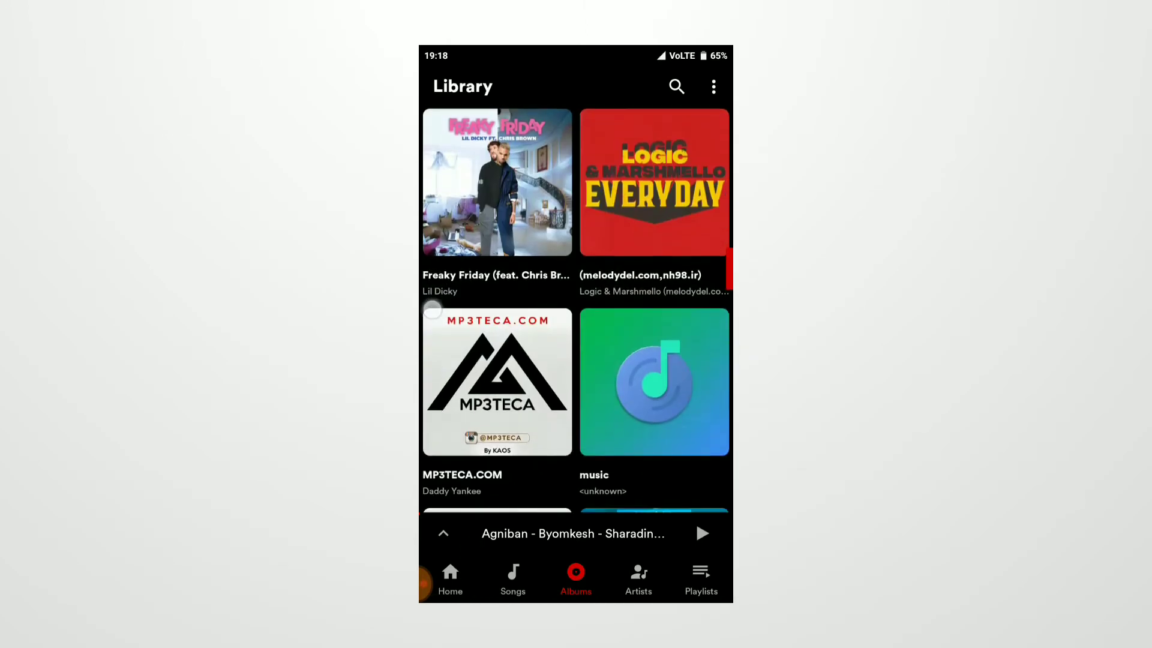
{"action": "scroll", "scroll_direction": "down", "scroll_amount": 3}
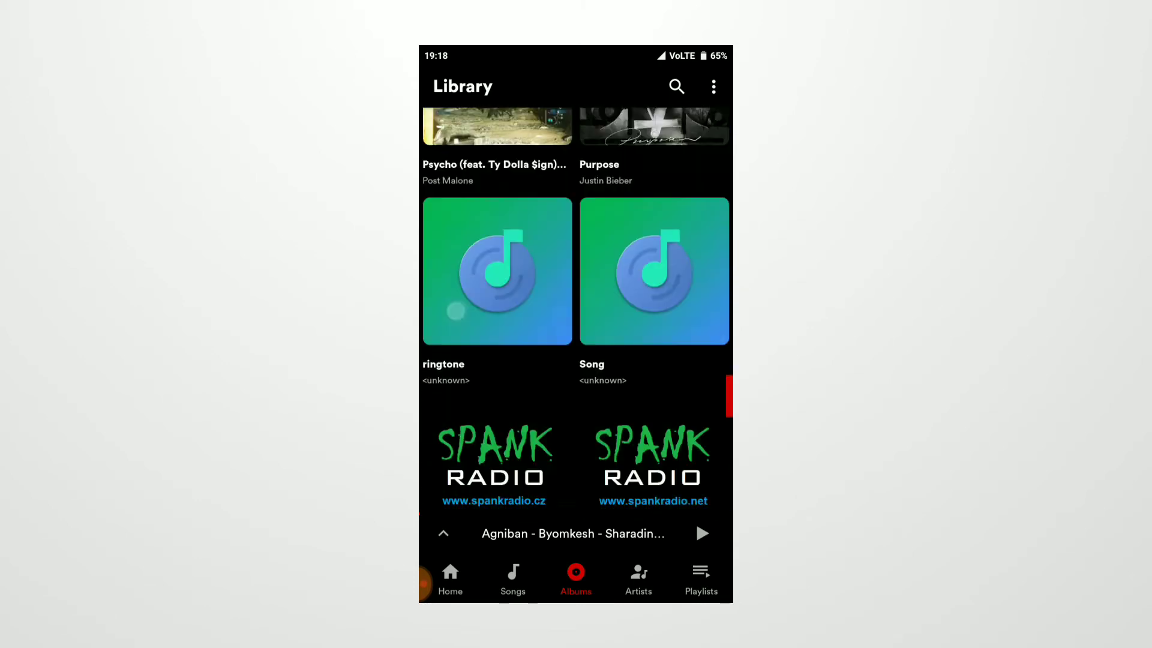
{"action": "scroll", "scroll_direction": "up", "scroll_amount": 3}
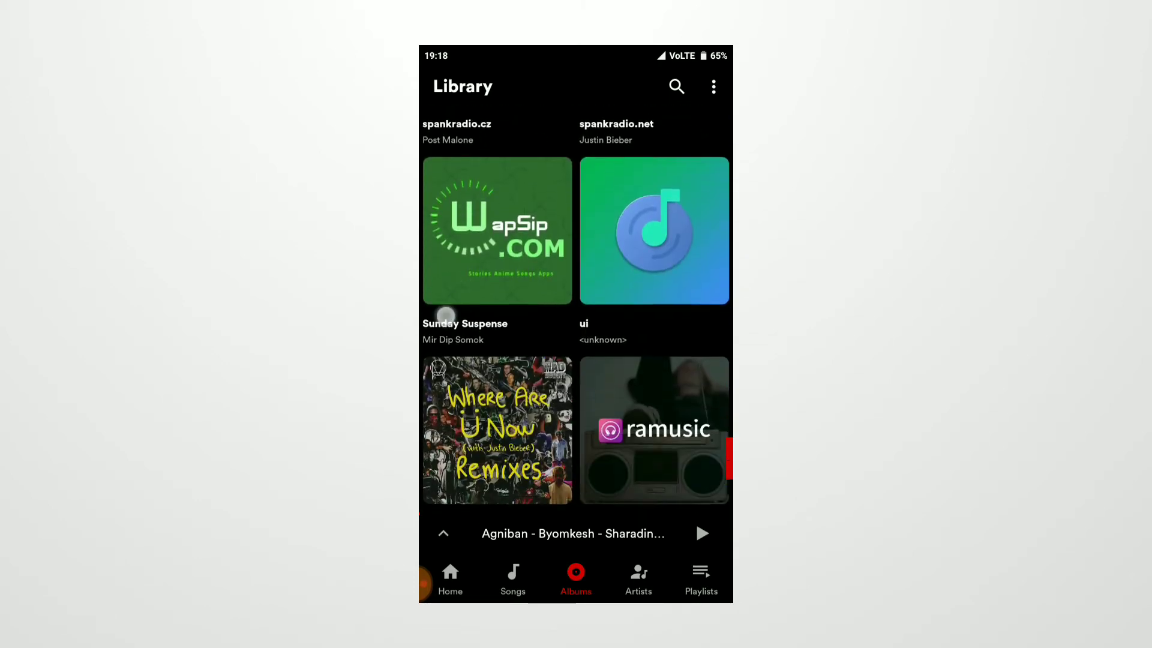
{"action": "scroll", "scroll_direction": "down", "scroll_amount": 3}
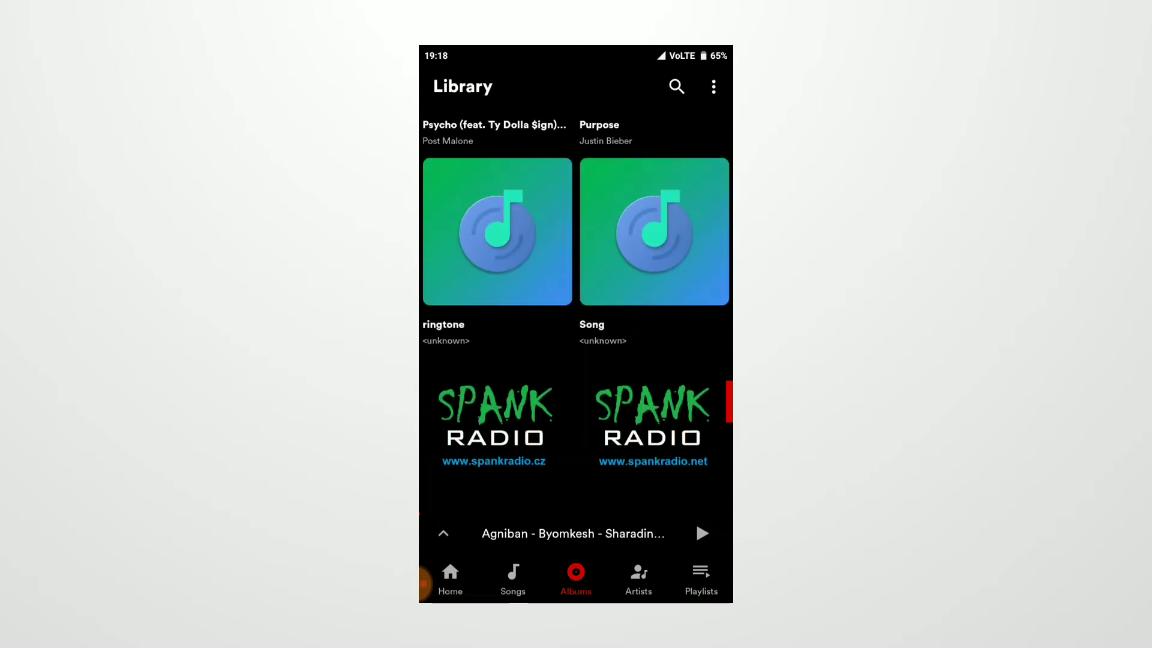
View the Artists grid and Playlists list, then return to Home.
{"action": "left_click", "coordinate": [638, 579]}
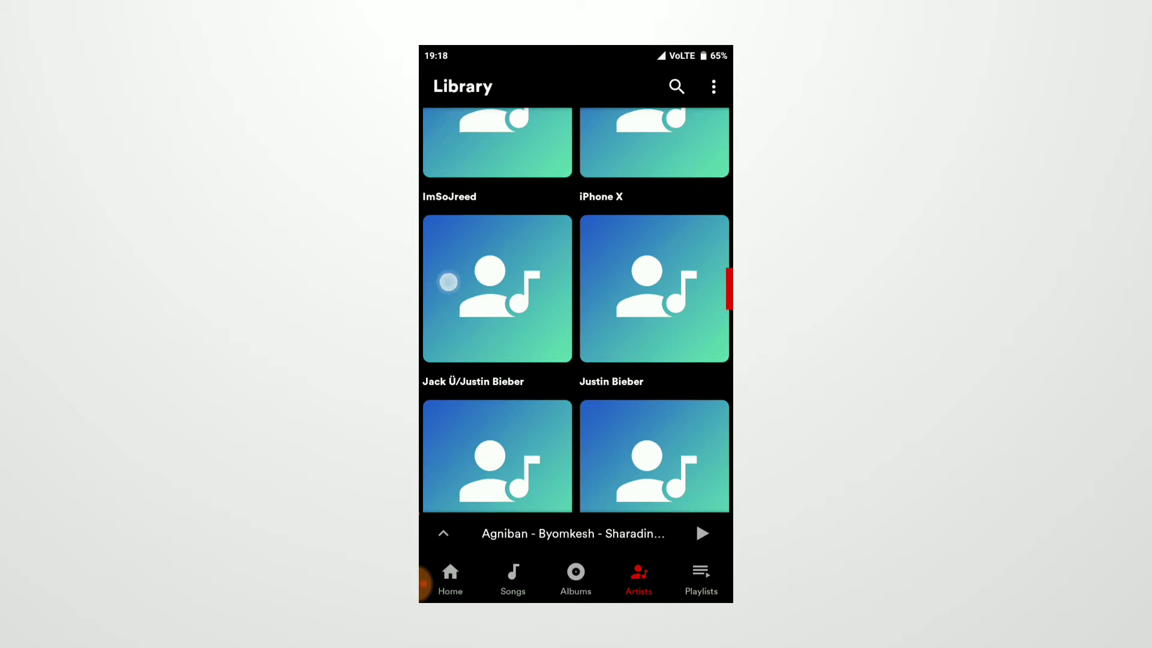
{"action": "left_click", "coordinate": [699, 578]}
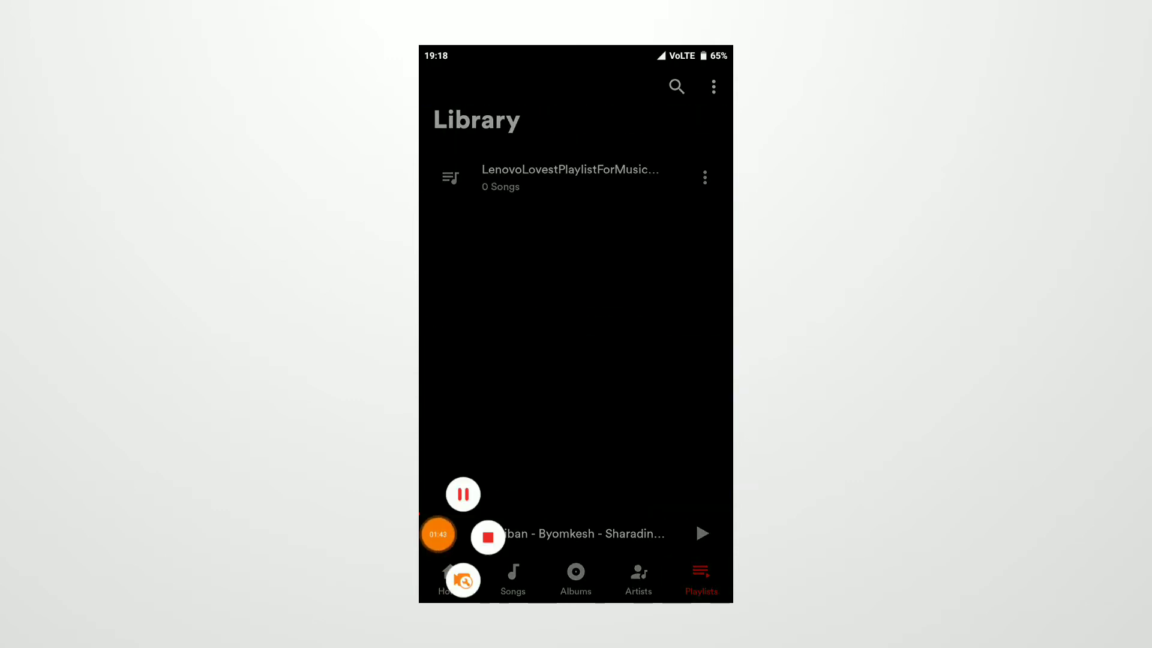
{"action": "left_click", "coordinate": [450, 578]}
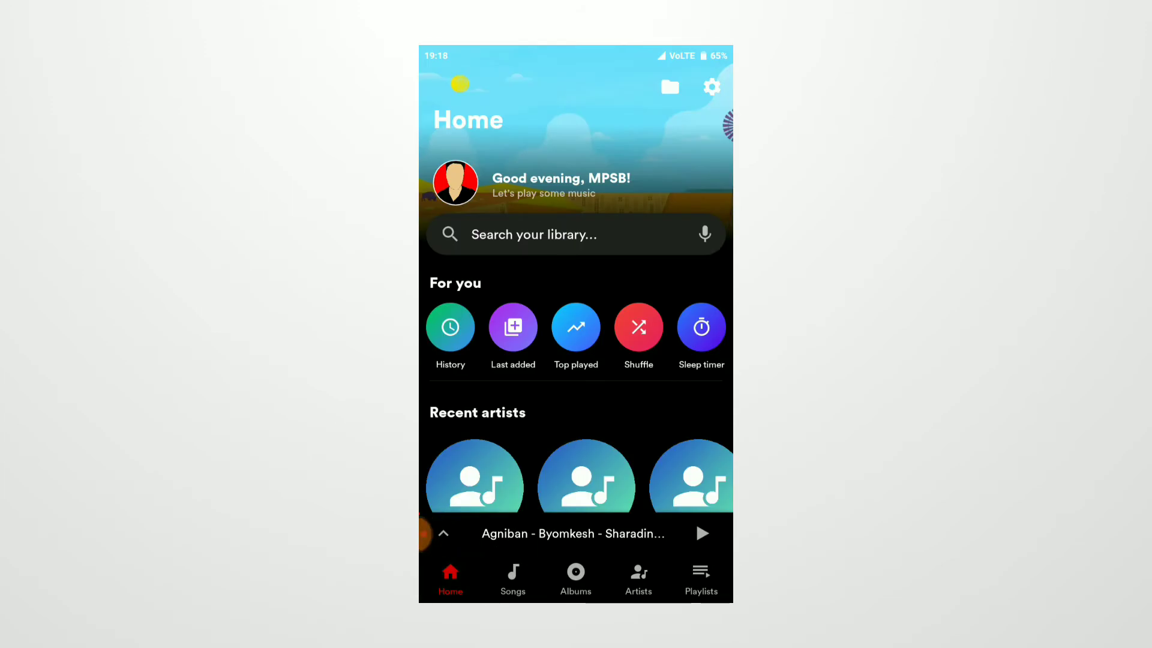
In Settings, try other general themes and set it back to Just black.
{"action": "left_click", "coordinate": [710, 86]}
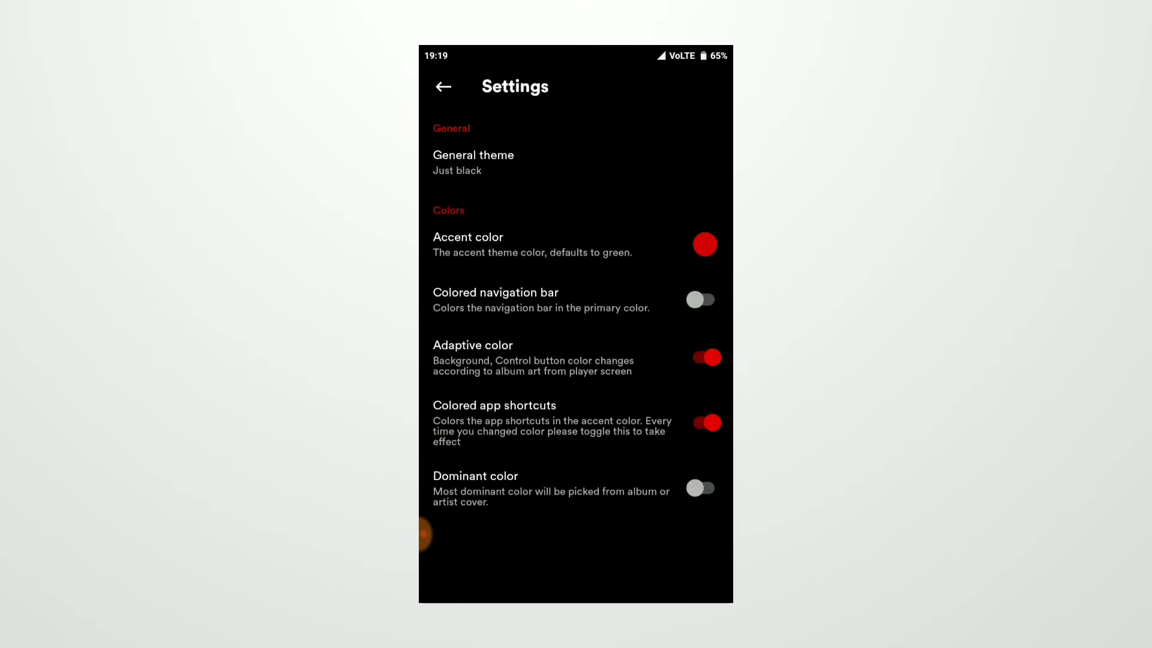
{"action": "left_click", "coordinate": [473, 162]}
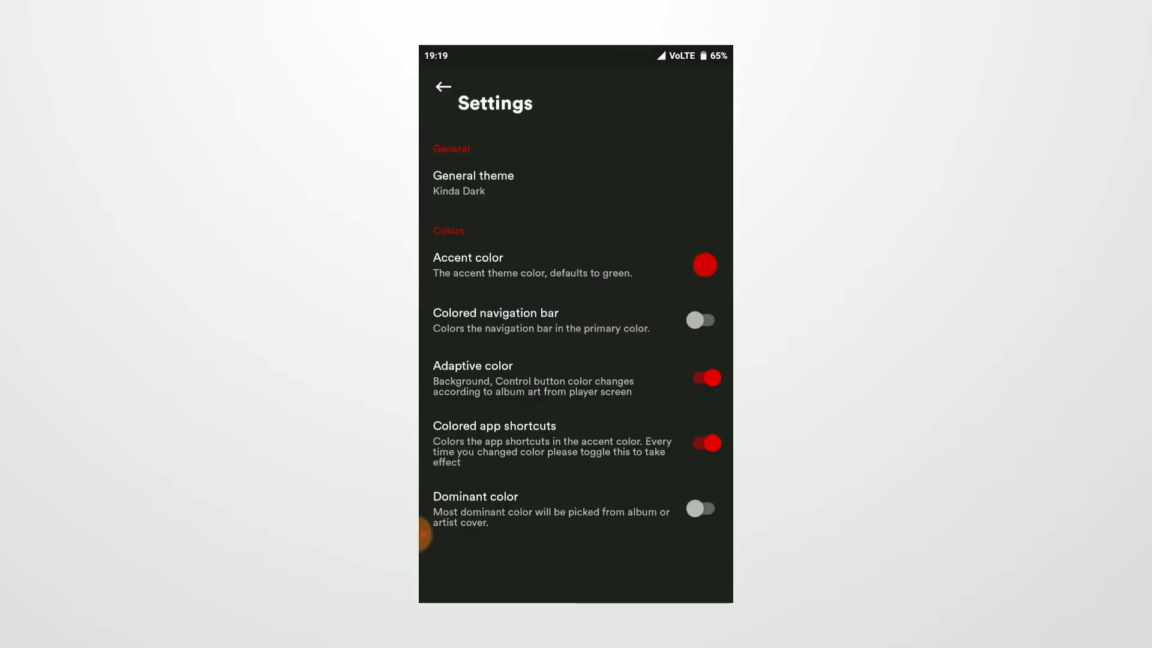
{"action": "left_click", "coordinate": [472, 182]}
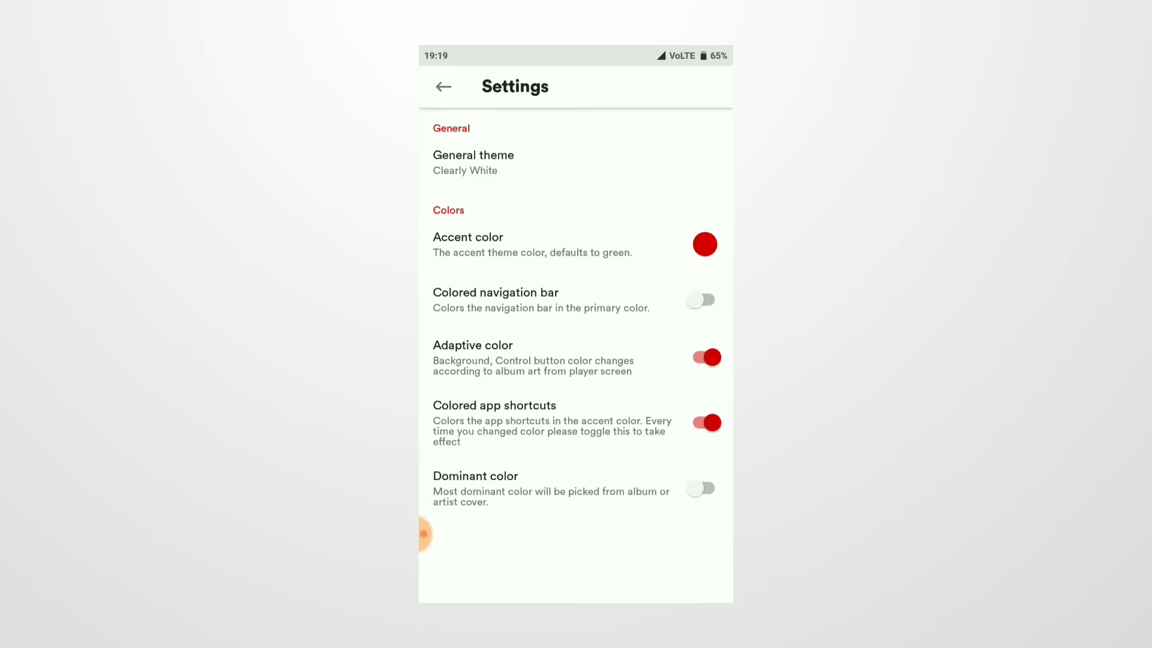
{"action": "left_click", "coordinate": [472, 162]}
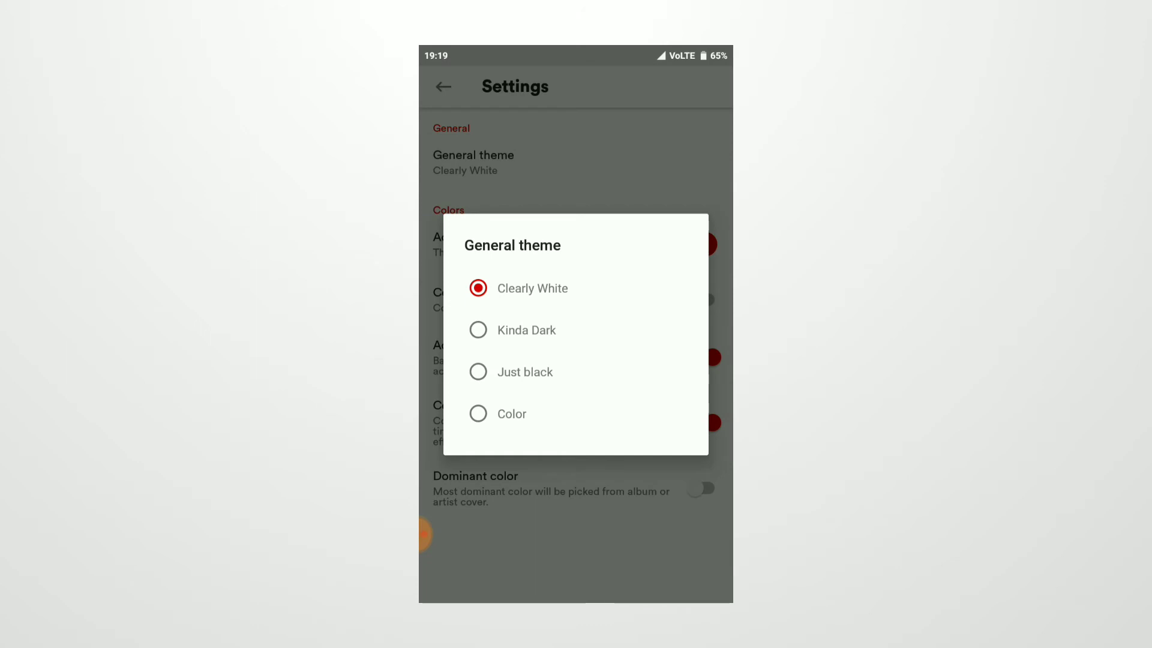
{"action": "left_click", "coordinate": [511, 414]}
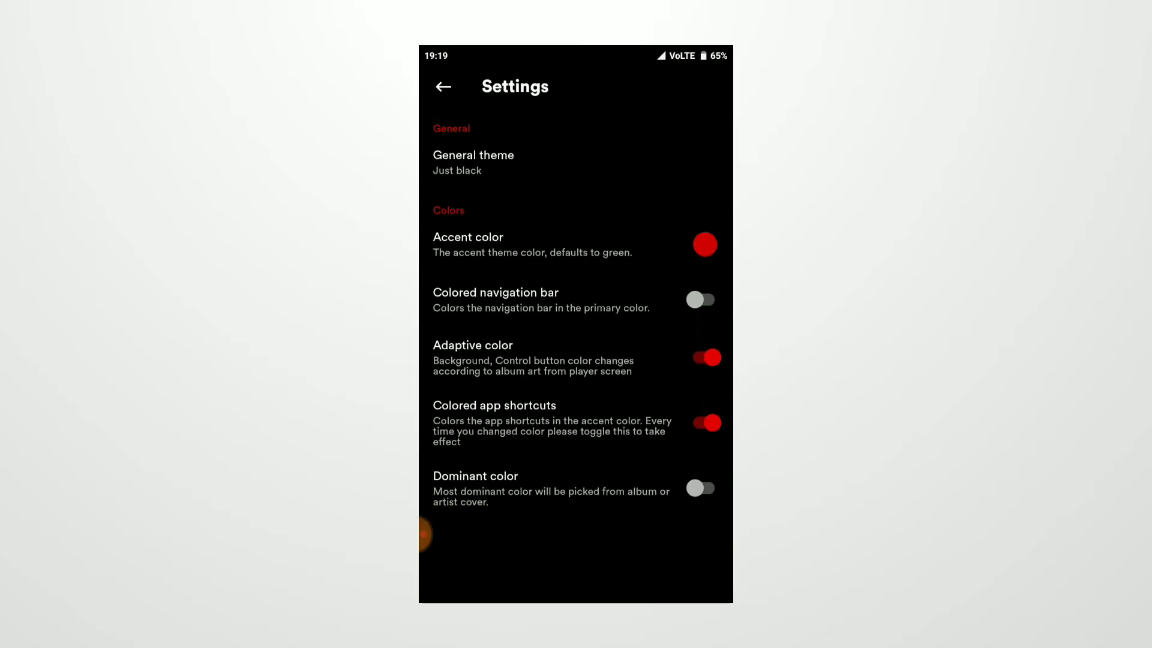
View the accent color palette and close it keeping the red accent.
{"action": "left_click", "coordinate": [704, 244]}
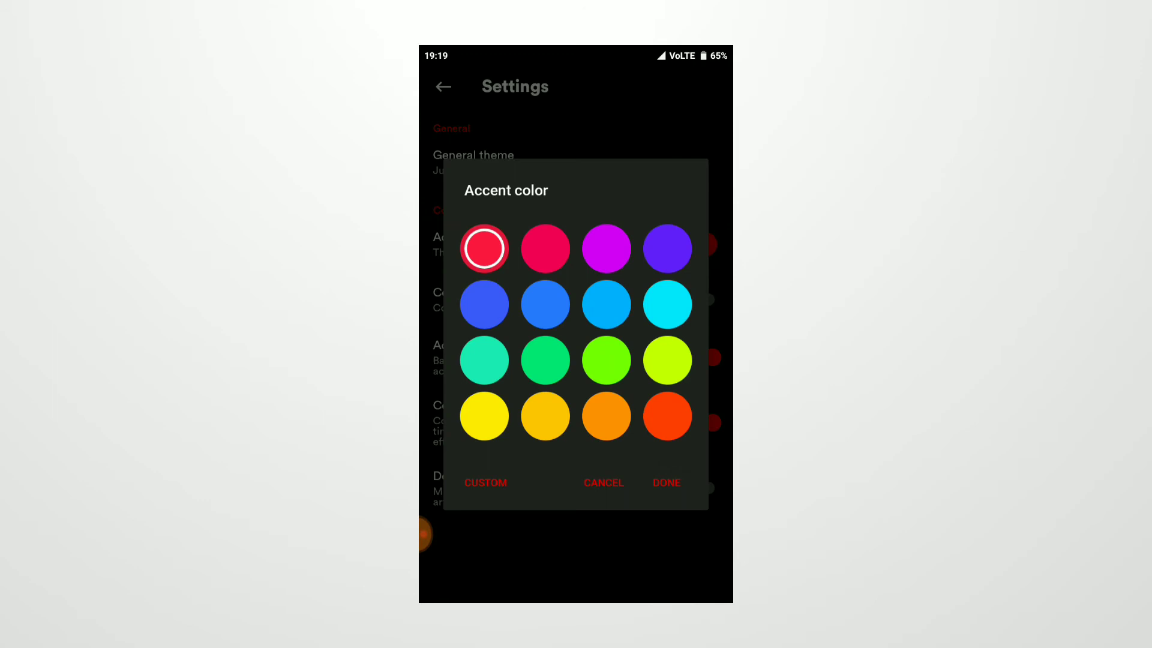
{"action": "left_click", "coordinate": [664, 483]}
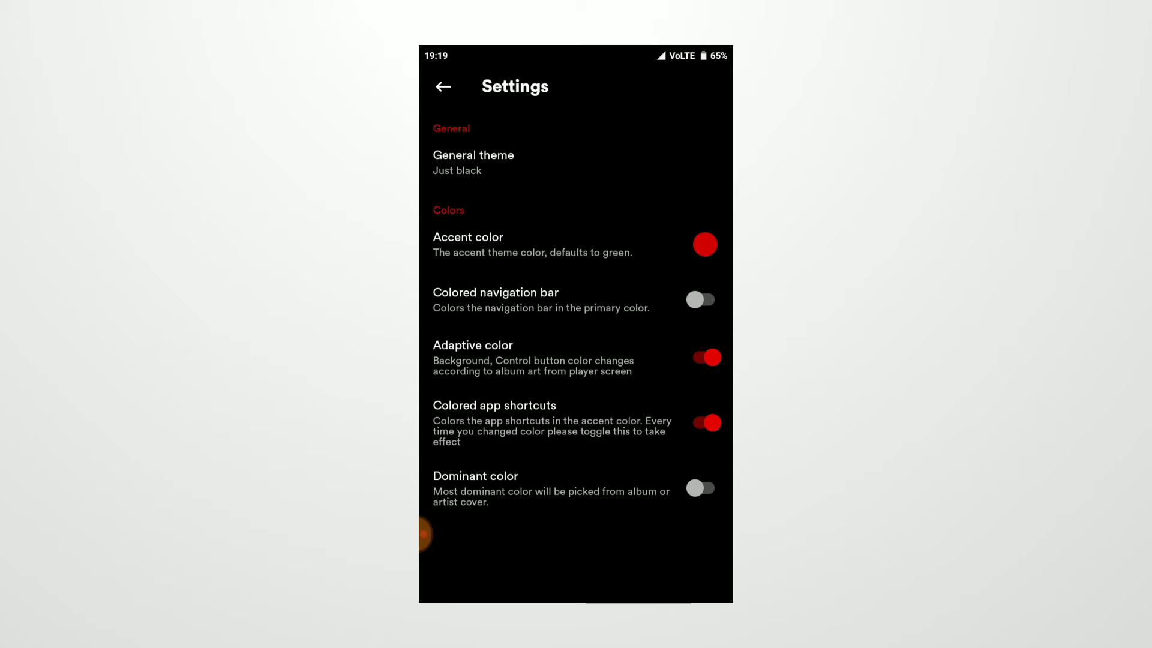
Browse the audio settings and bring up the now-playing Appearance chooser showing Tiny.
{"action": "left_click", "coordinate": [443, 86]}
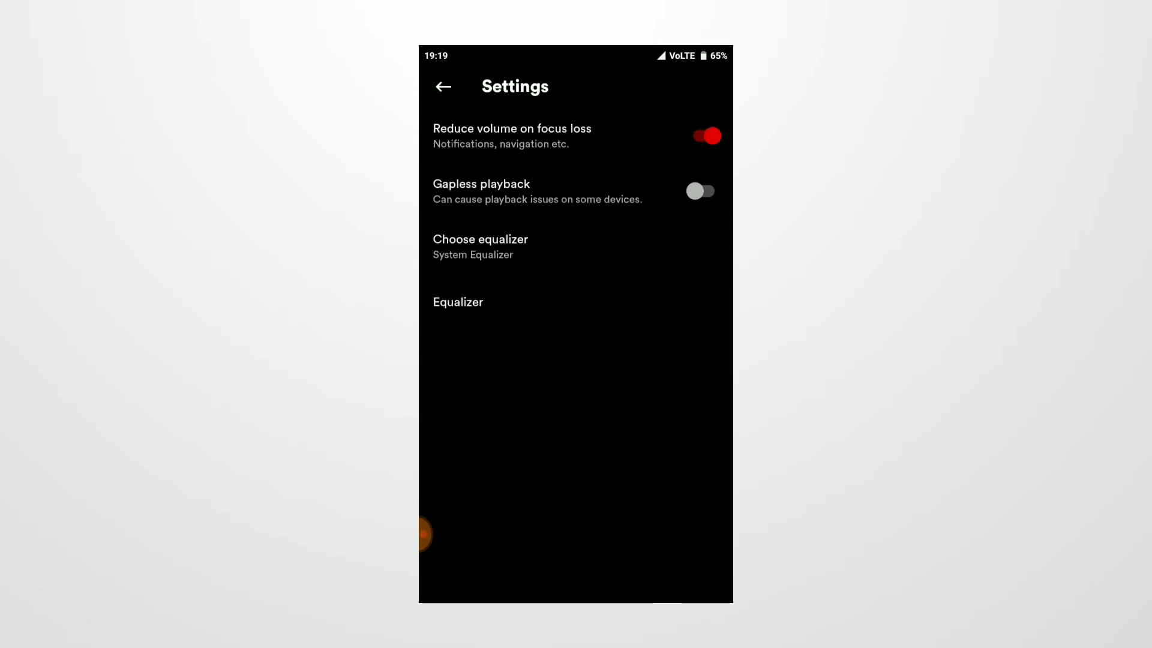
{"action": "left_click", "coordinate": [460, 247]}
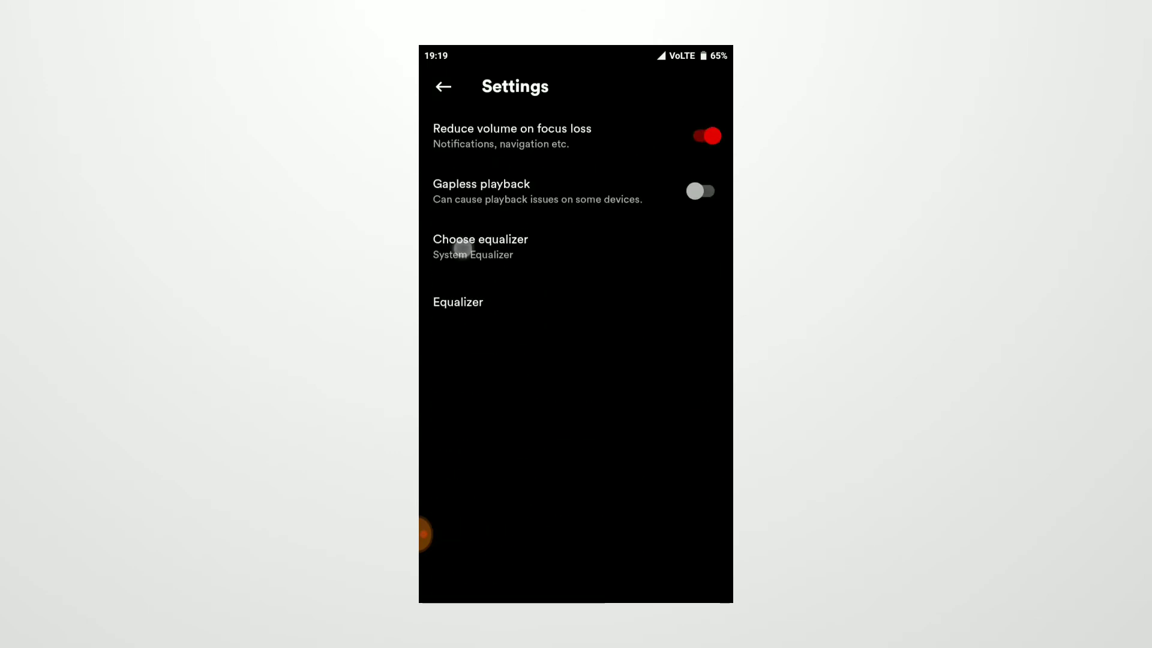
{"action": "left_click", "coordinate": [480, 246]}
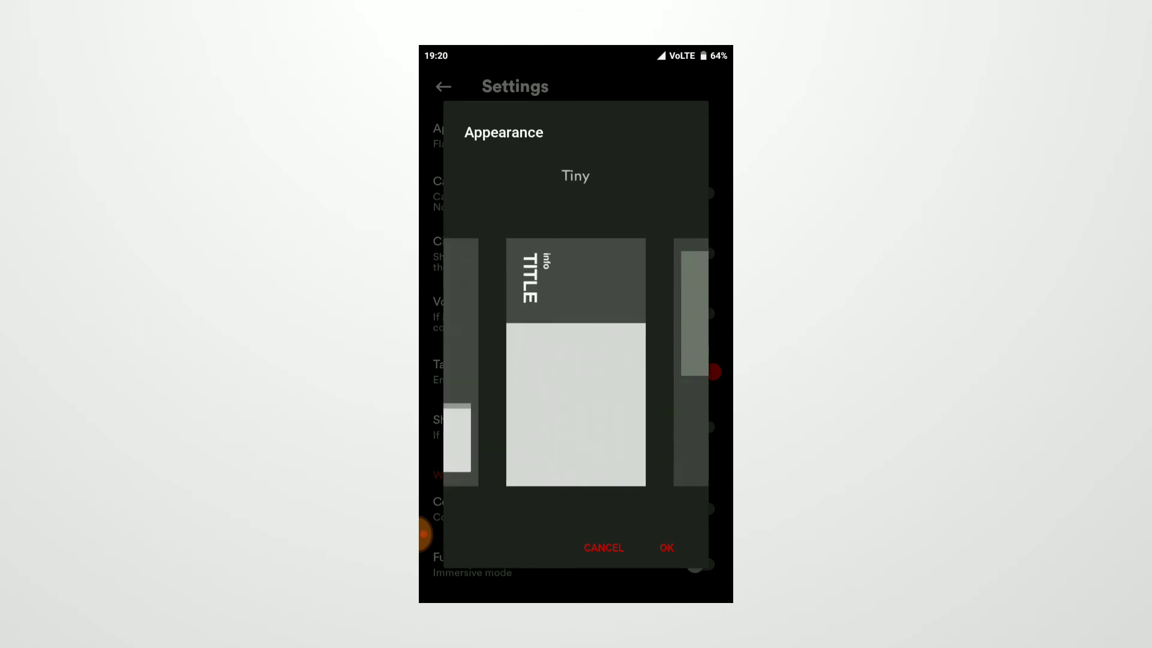
Try the Tiny appearance, back out of the Pro notice, and keep Flat.
{"action": "left_click", "coordinate": [666, 548]}
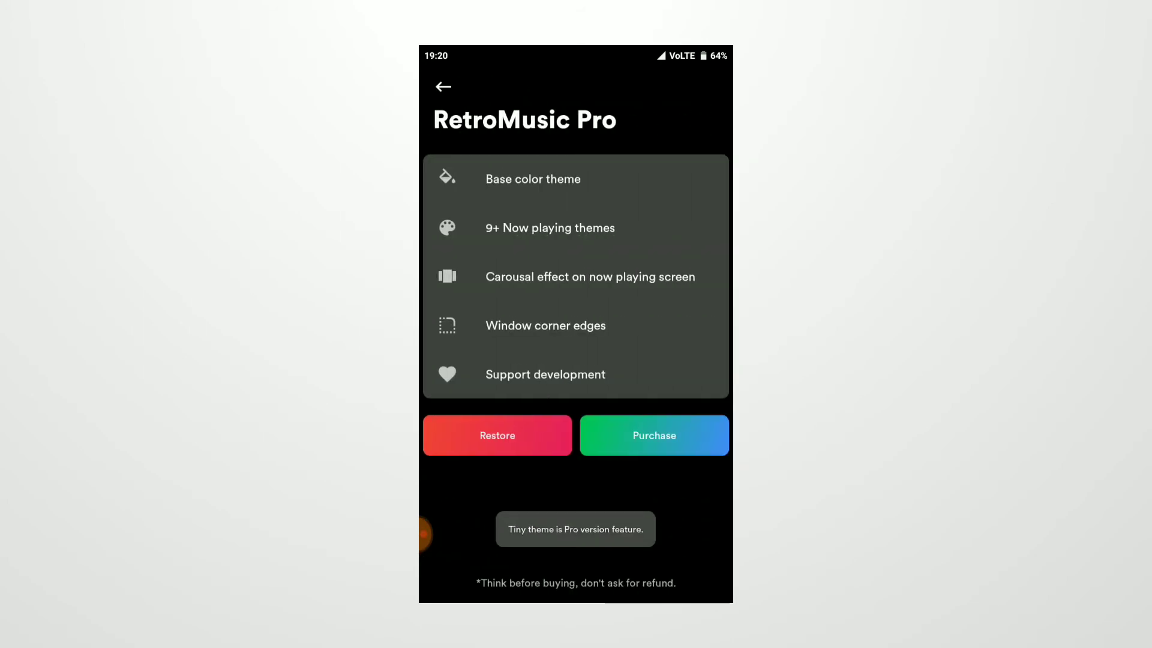
{"action": "left_click", "coordinate": [442, 86]}
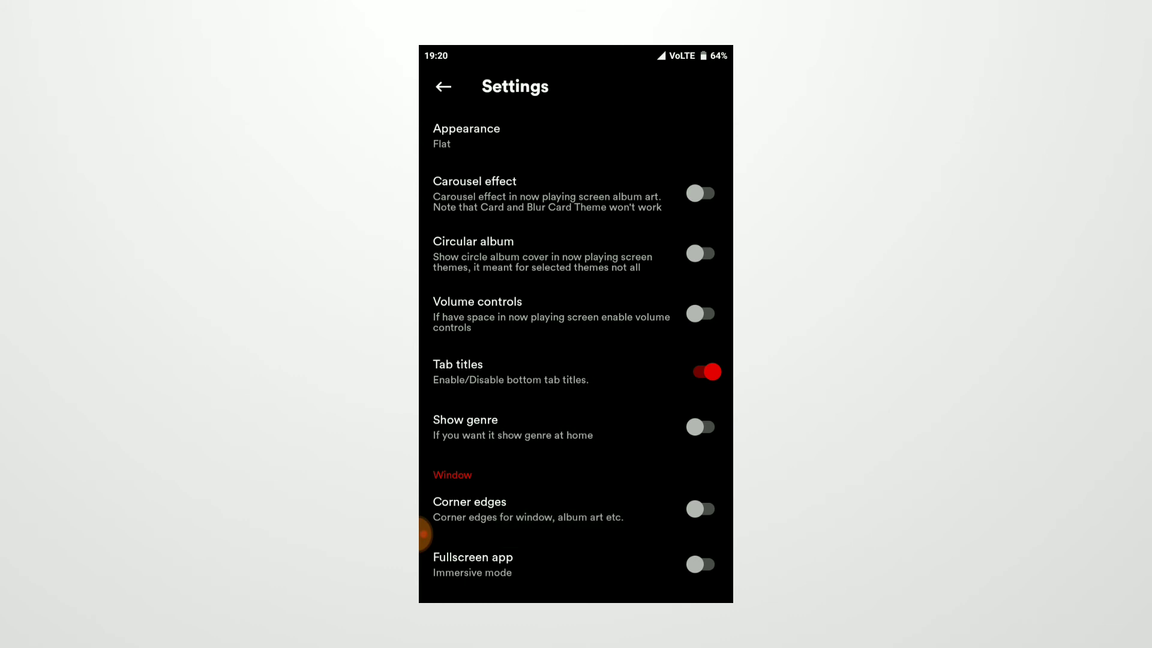
{"action": "left_click", "coordinate": [465, 136]}
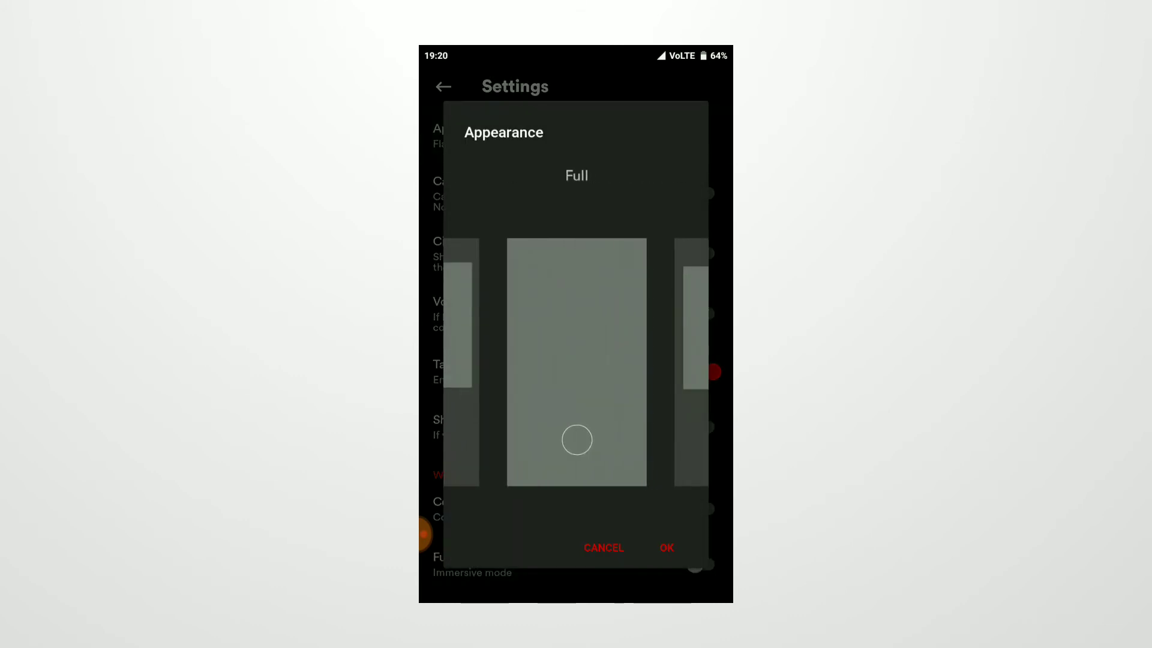
{"action": "left_click", "coordinate": [665, 547]}
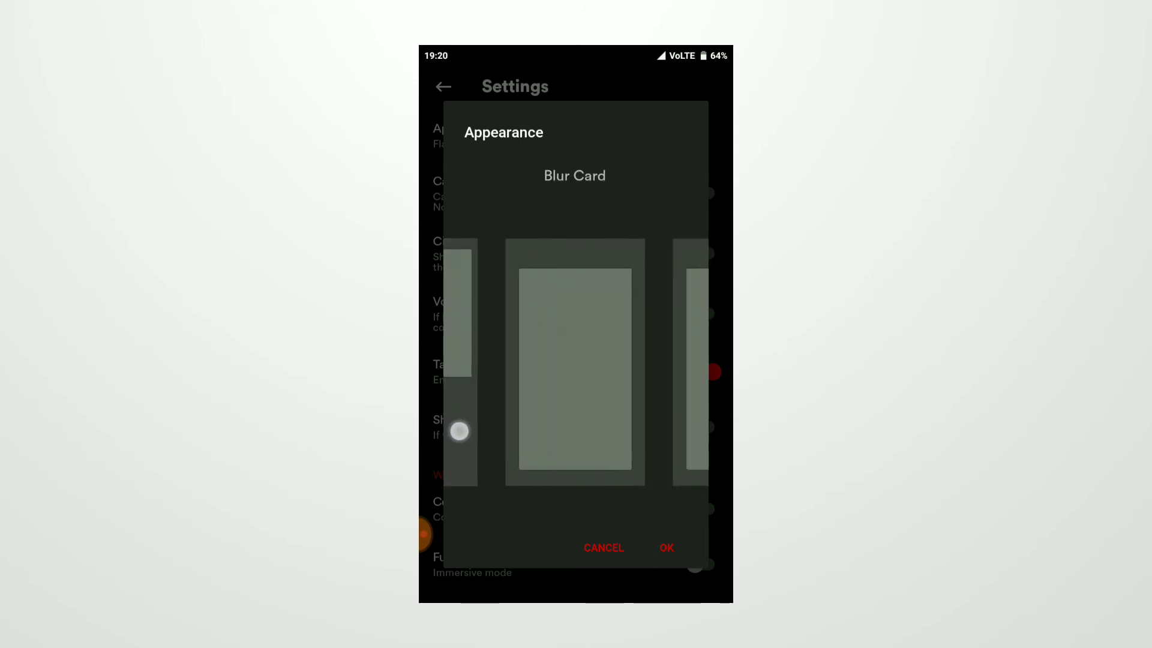
{"action": "left_click", "coordinate": [604, 547]}
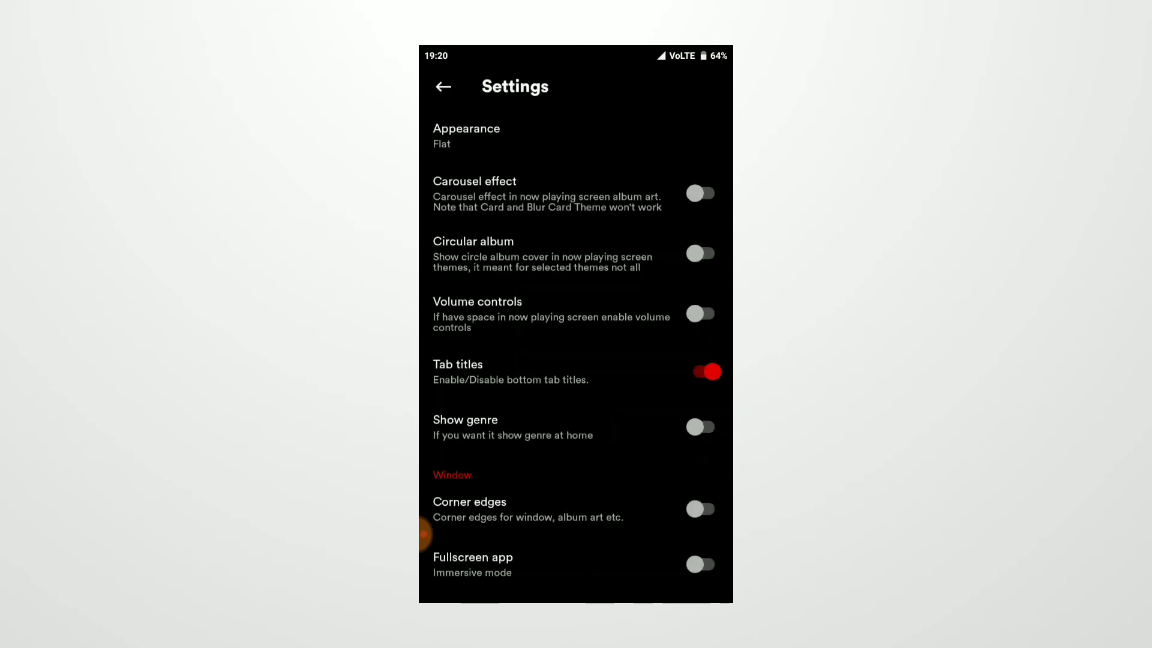
Turn on Circular album covers and return to Home.
{"action": "left_click", "coordinate": [700, 253]}
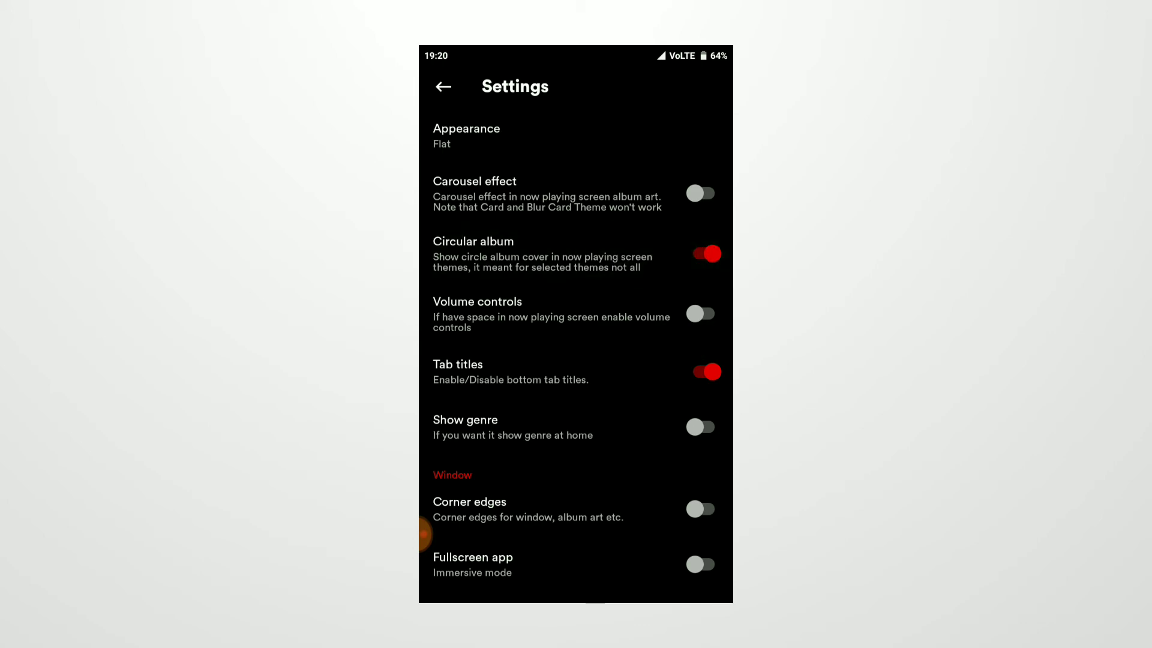
{"action": "left_click", "coordinate": [443, 87]}
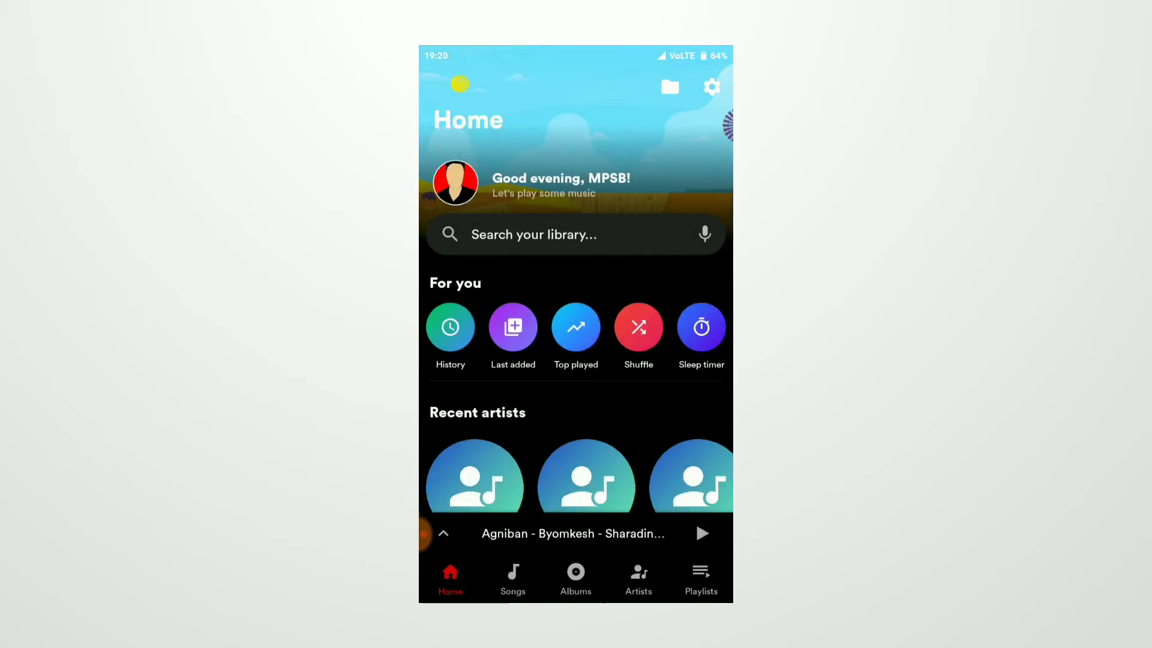
In Personalize settings, switch Fullscreen app on and back off.
{"action": "left_click", "coordinate": [511, 397]}
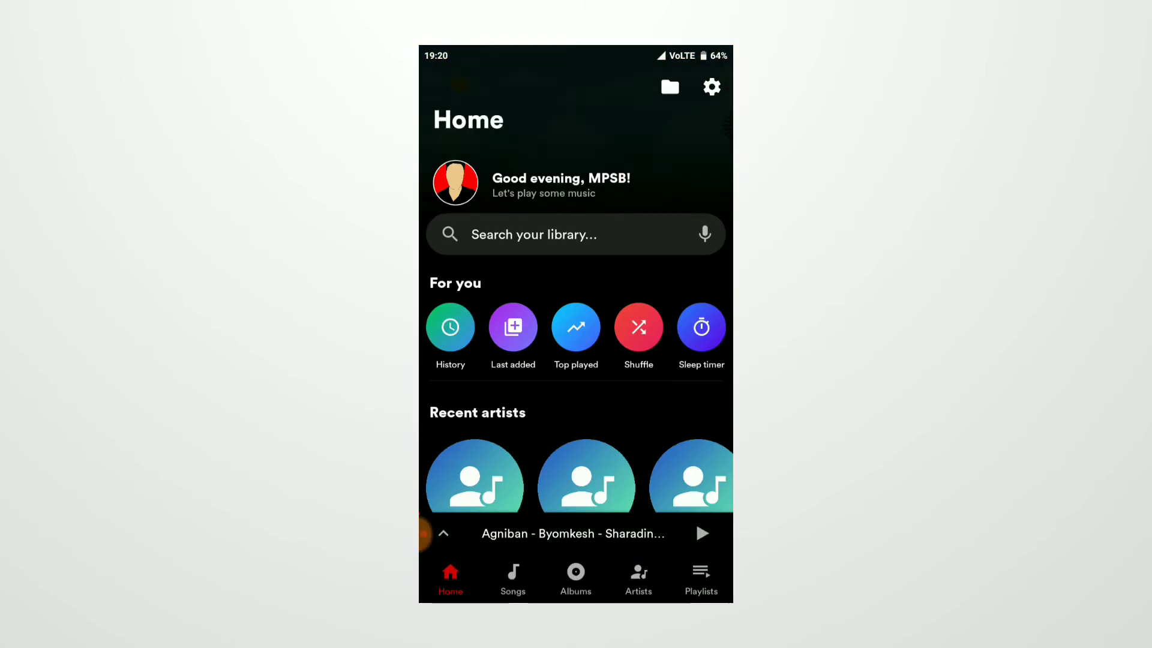
{"action": "left_click", "coordinate": [710, 86]}
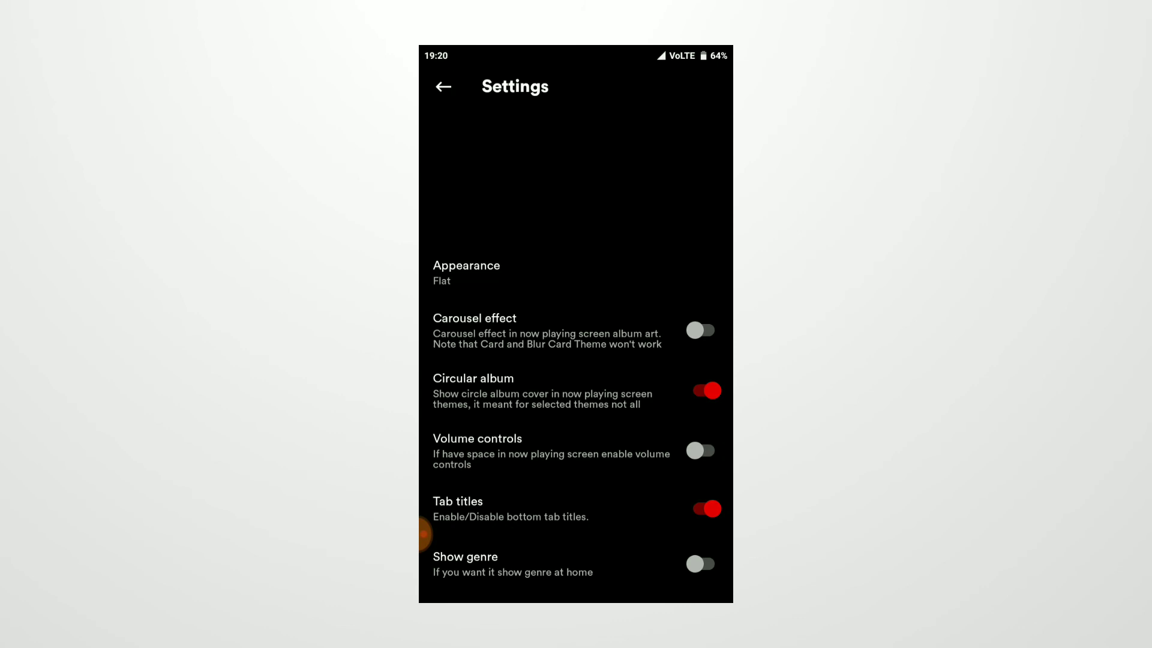
{"action": "scroll", "scroll_direction": "down", "scroll_amount": 3}
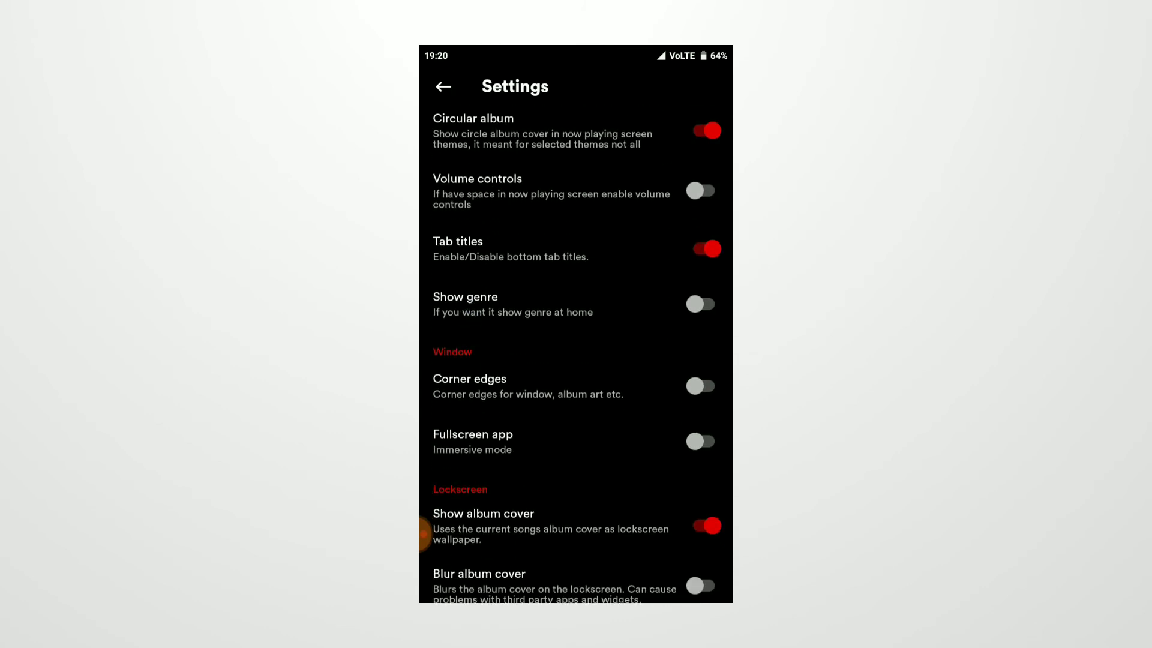
{"action": "left_click", "coordinate": [699, 385]}
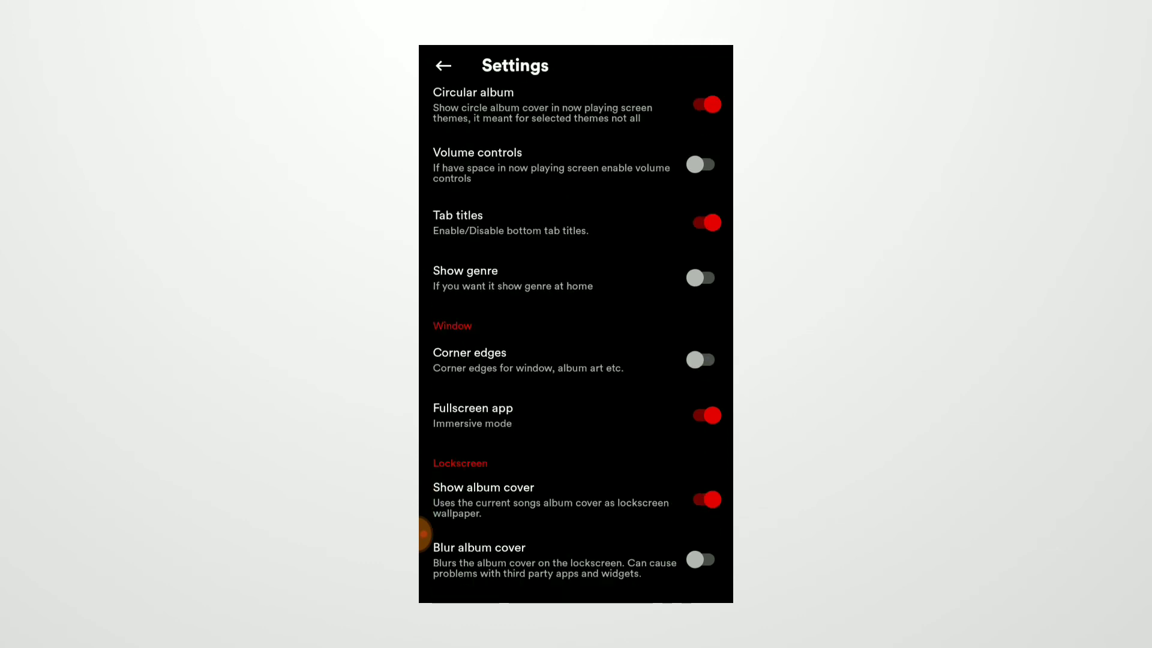
{"action": "left_click", "coordinate": [706, 415]}
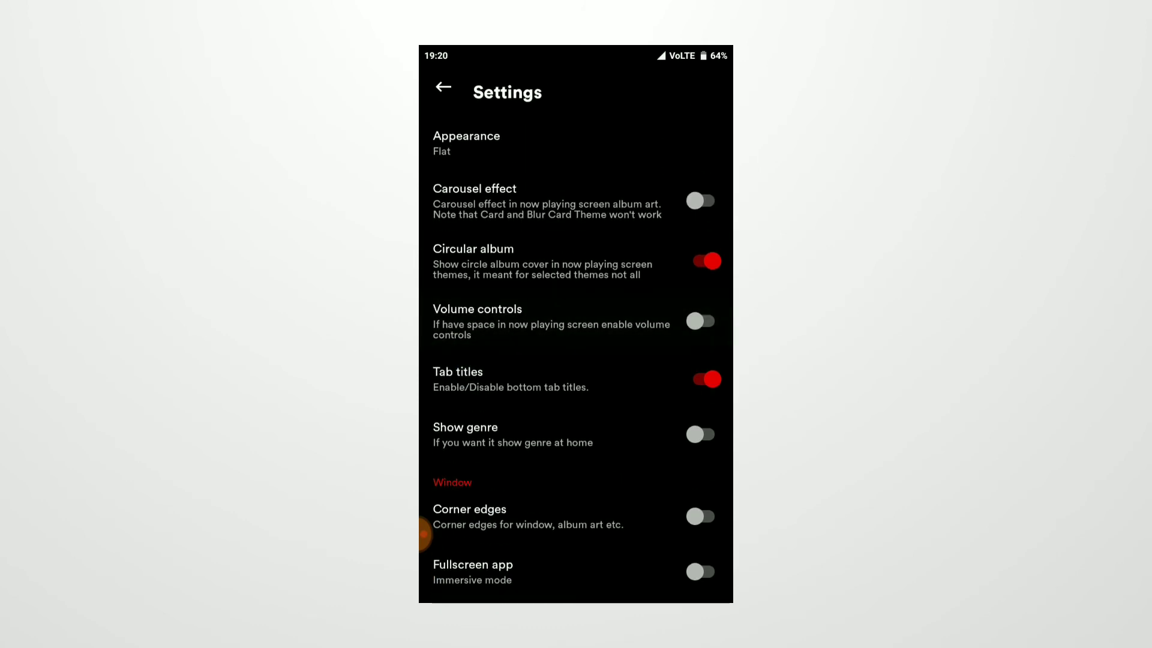
Show the Notification settings with Colored notification on.
{"action": "left_click", "coordinate": [442, 86]}
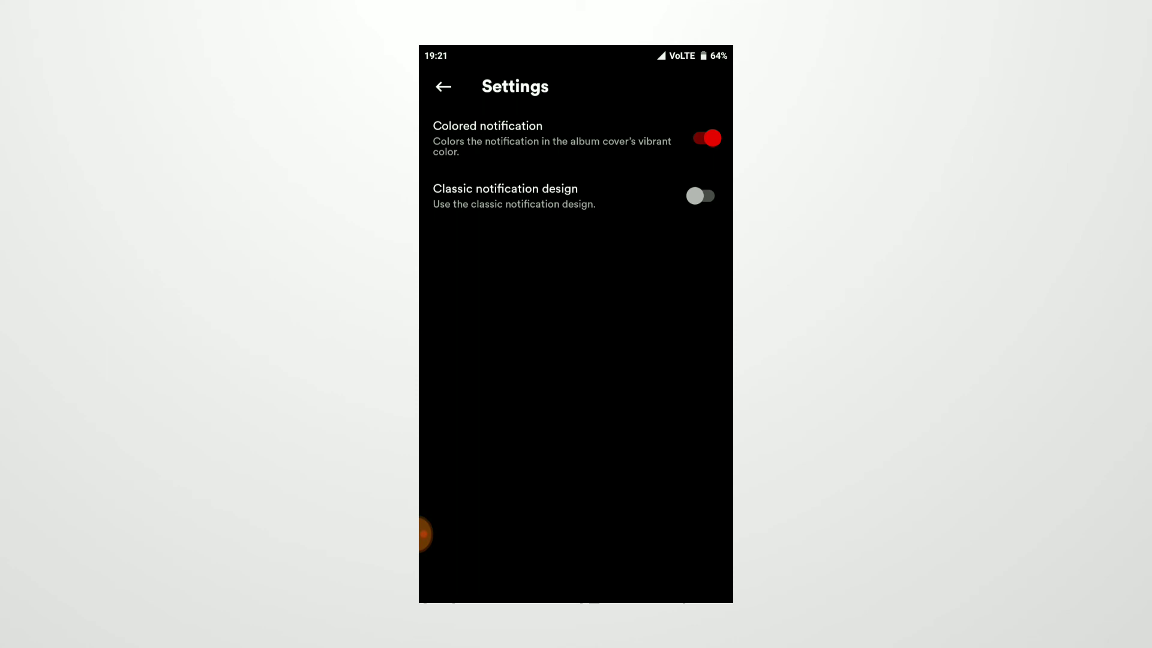
Return to the Home screen and scroll to Recent artists and back to top.
{"action": "left_click", "coordinate": [443, 87]}
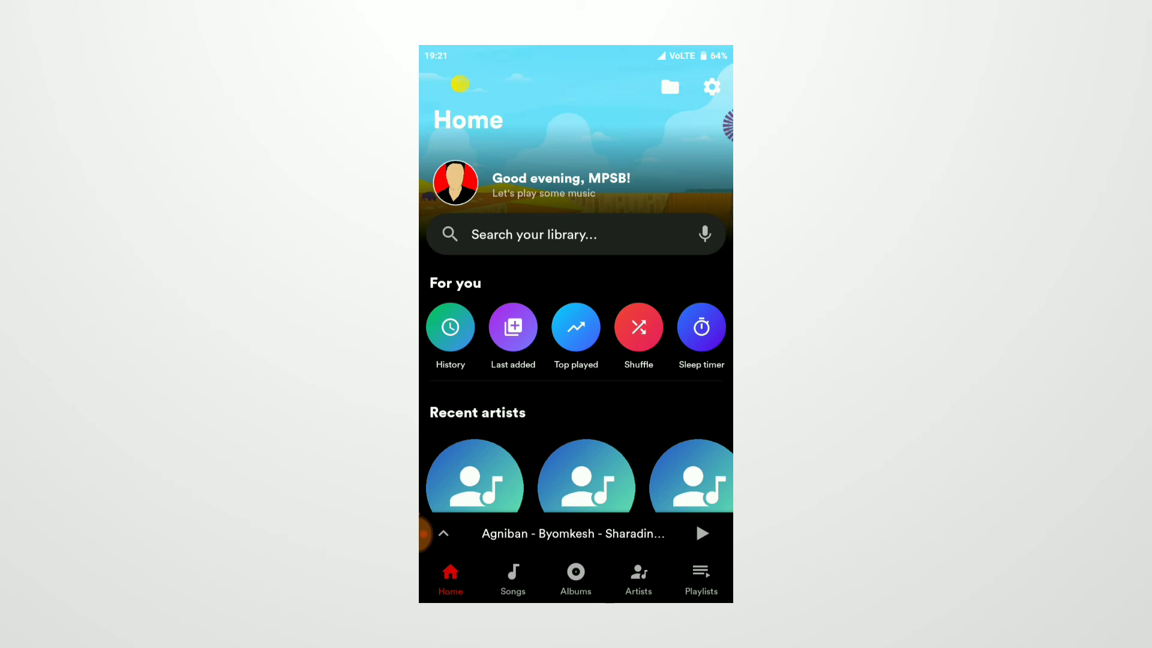
{"action": "scroll", "scroll_direction": "up", "scroll_amount": 3}
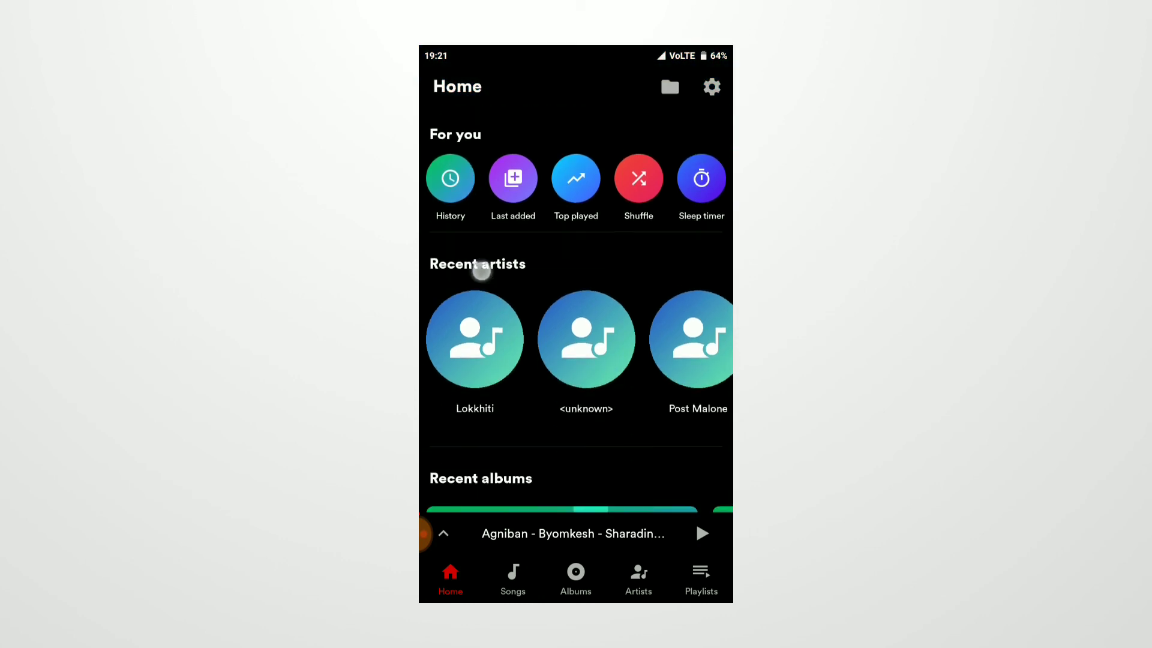
{"action": "scroll", "scroll_direction": "down", "scroll_amount": 3}
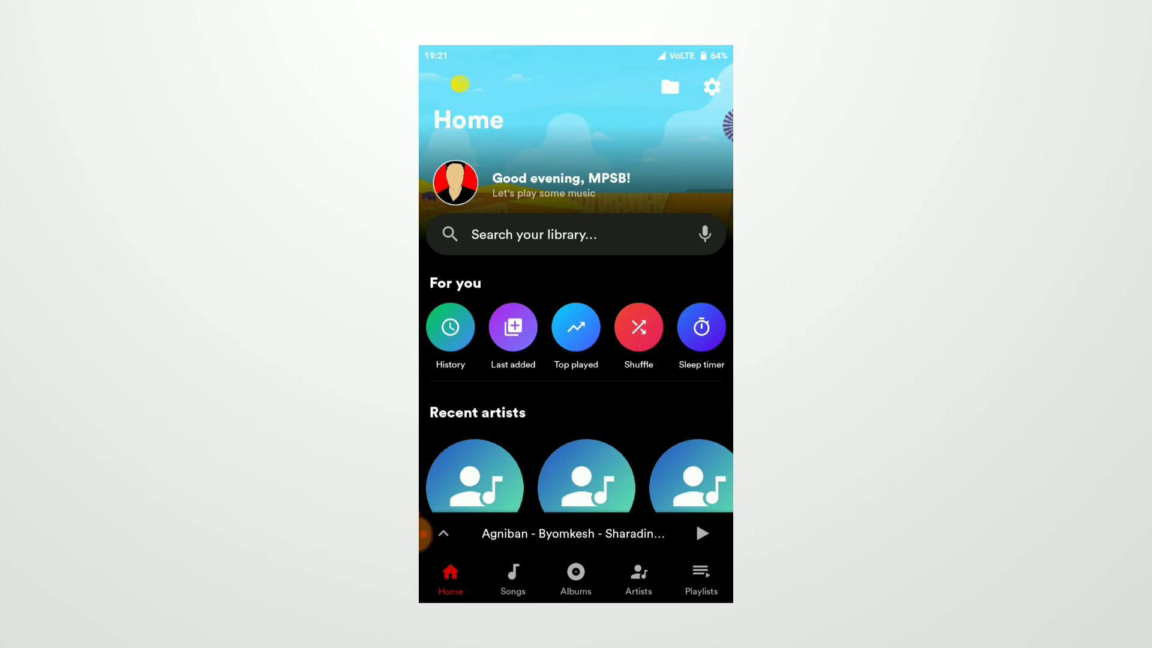